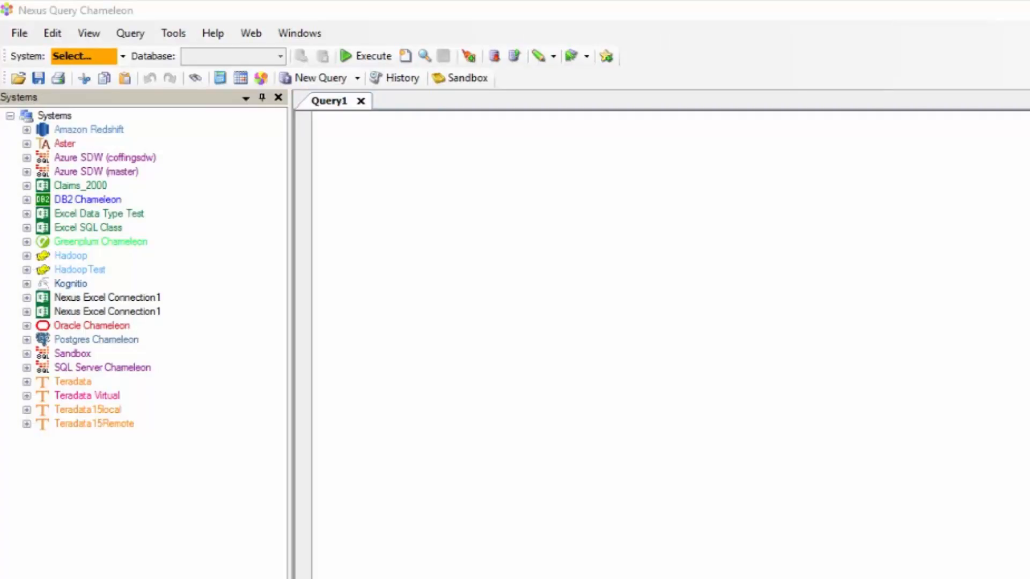
{"action": "mouse_move", "coordinate": [490, 254]}
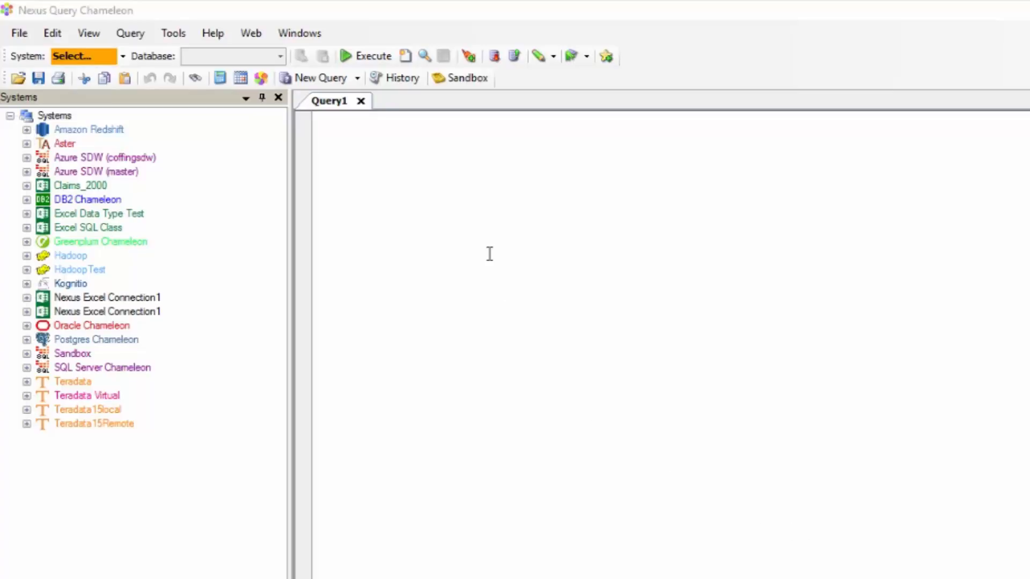
{"action": "mouse_move", "coordinate": [469, 207]}
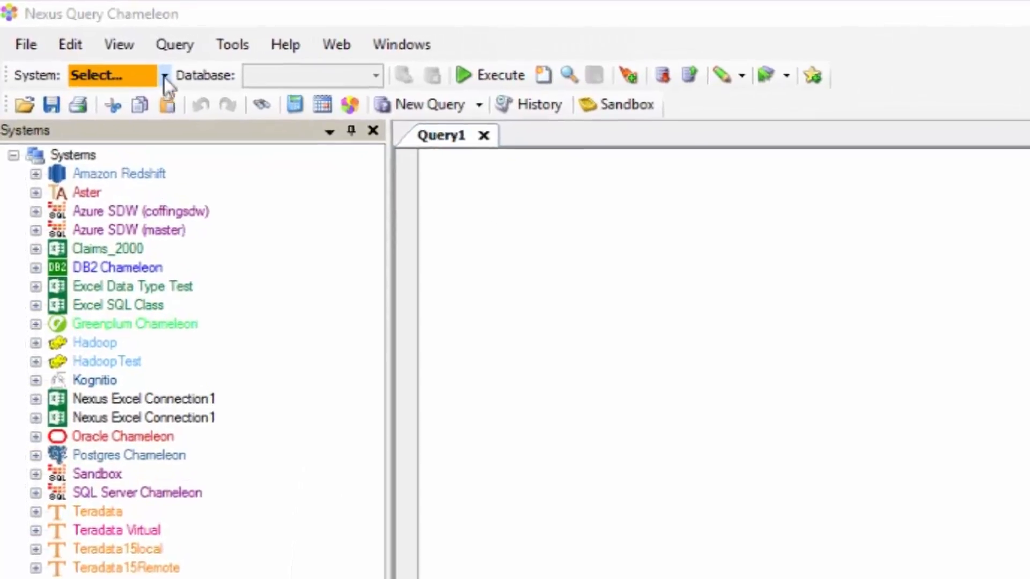
- Connect Query1 to the Teradata Virtual system with DBC as database
{"action": "left_click", "coordinate": [165, 88]}
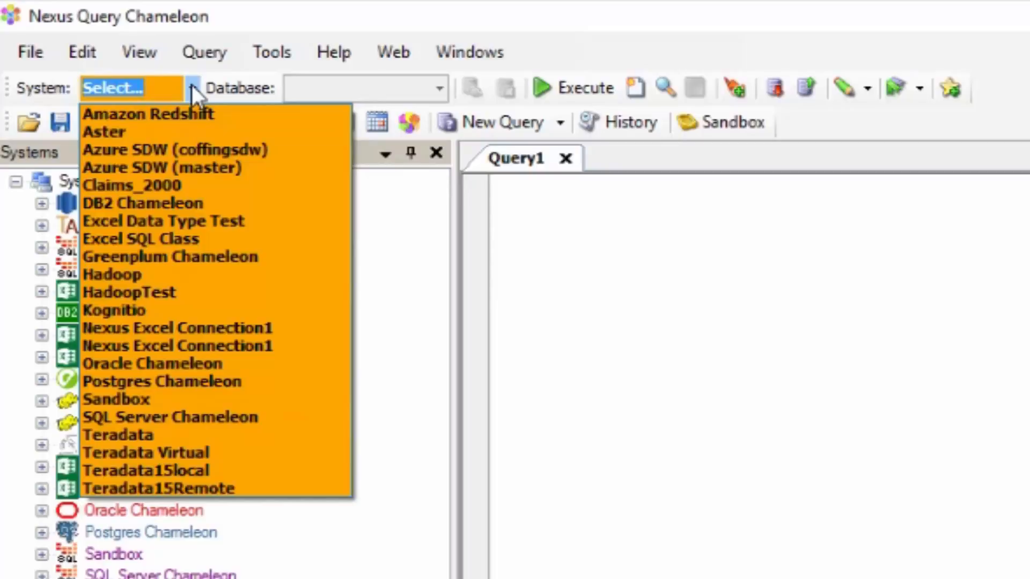
{"action": "mouse_move", "coordinate": [174, 387]}
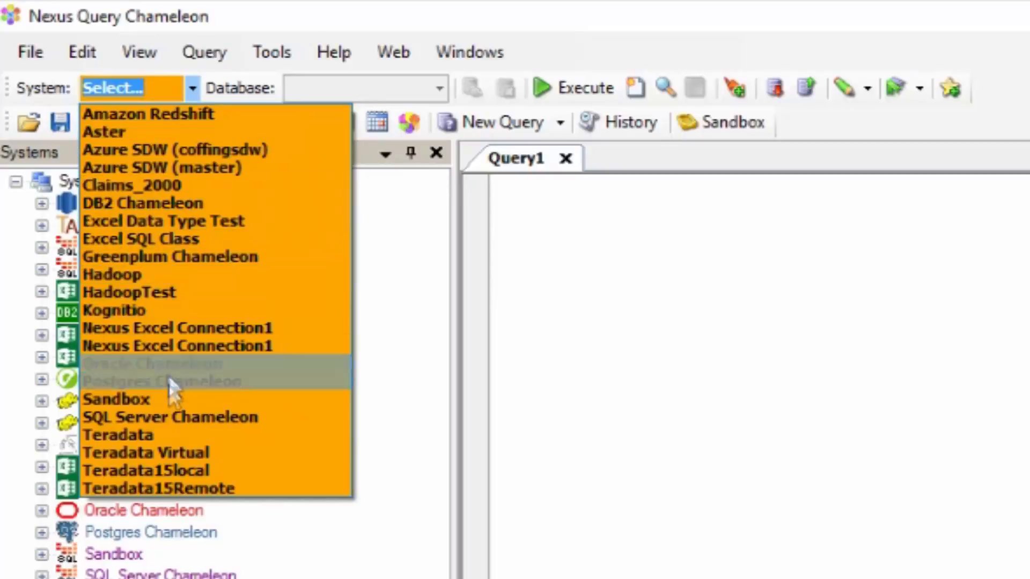
{"action": "mouse_move", "coordinate": [174, 453]}
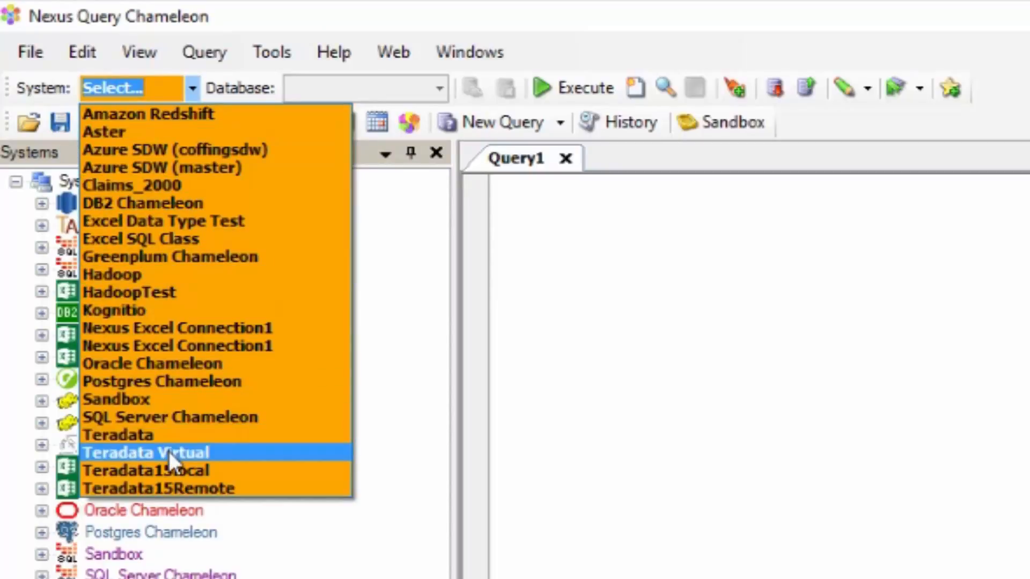
{"action": "left_click", "coordinate": [154, 453]}
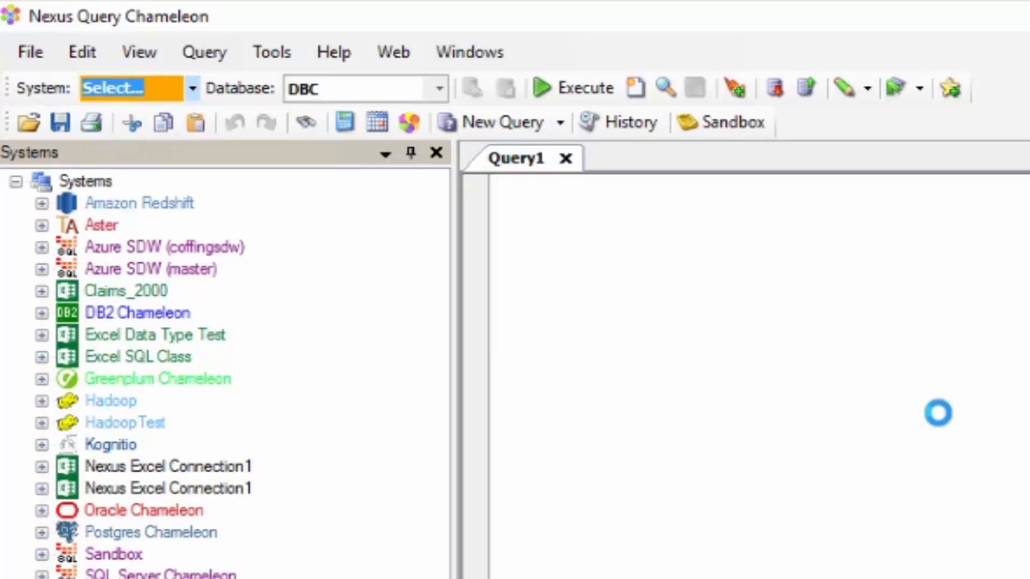
{"action": "left_click", "coordinate": [130, 88]}
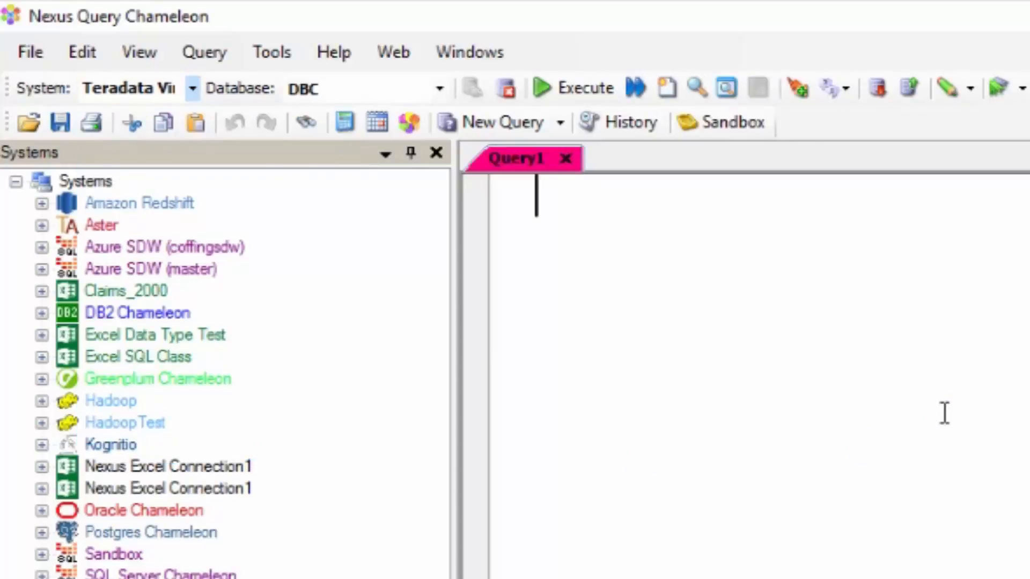
{"action": "mouse_move", "coordinate": [767, 363]}
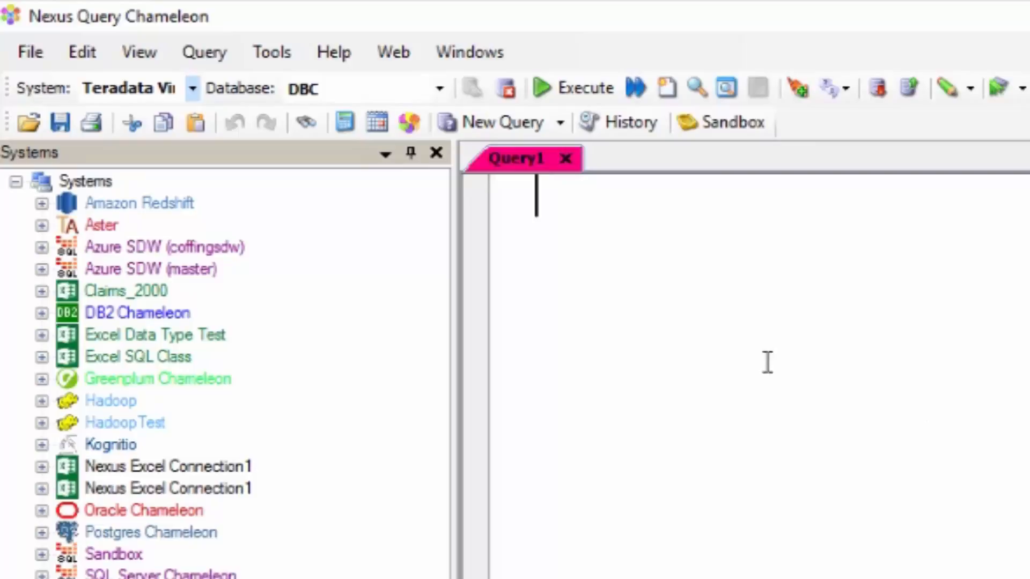
{"action": "mouse_move", "coordinate": [736, 286]}
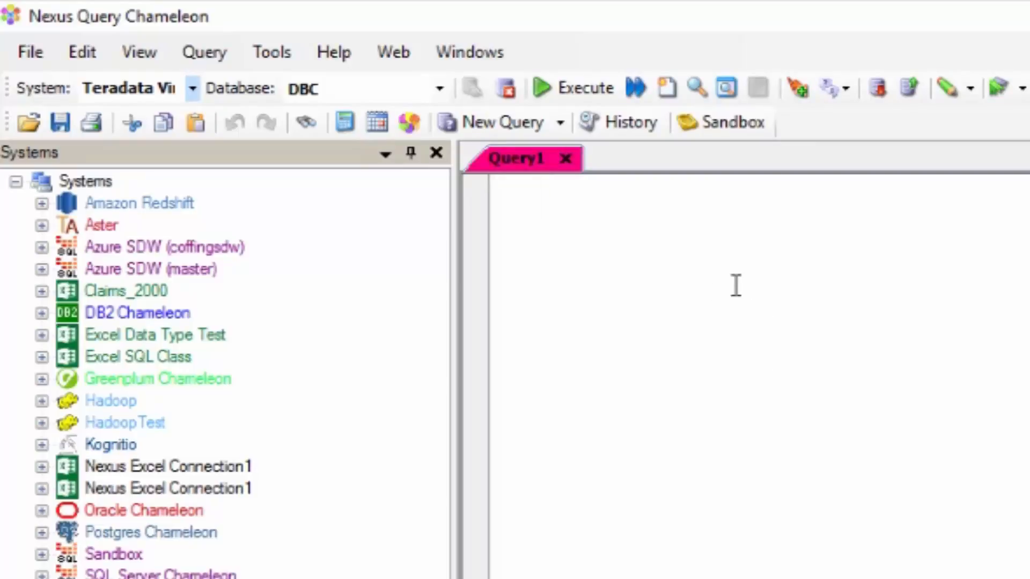
{"action": "mouse_move", "coordinate": [438, 87]}
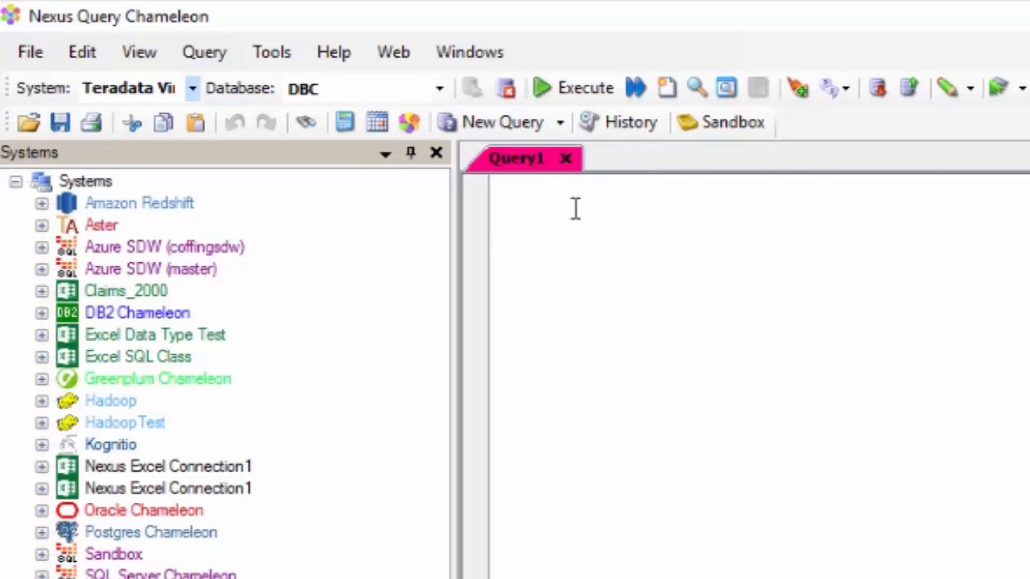
- Run the statement 'Database SQL_Class' to switch the active database
{"action": "left_click", "coordinate": [537, 205]}
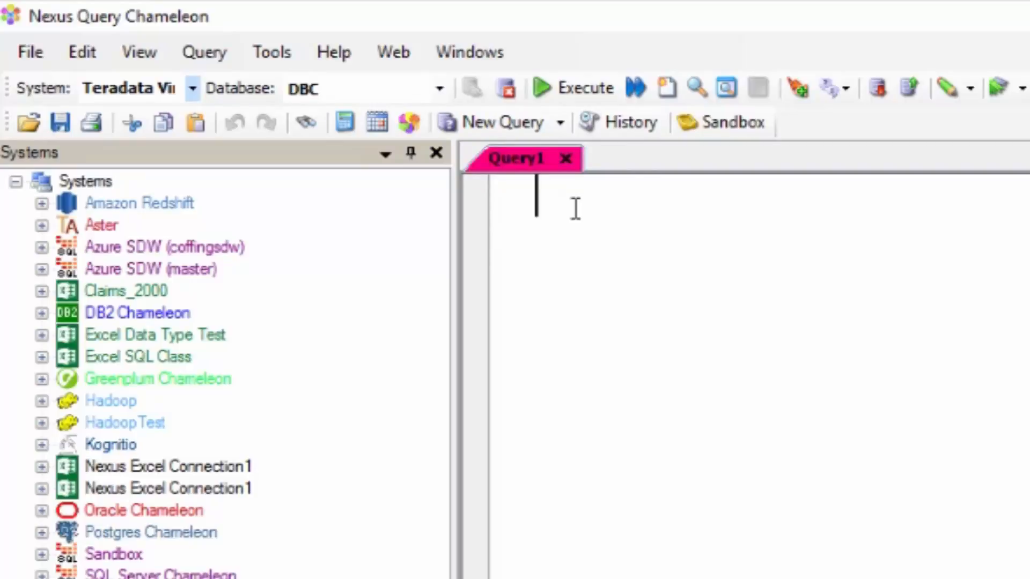
{"action": "type", "text": "Da"}
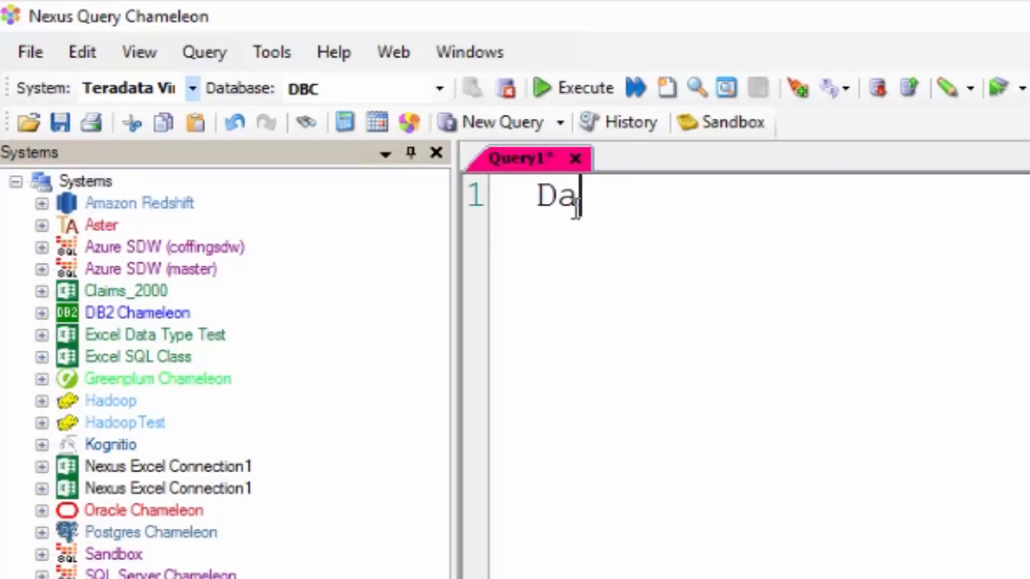
{"action": "type", "text": "tabase SQL _"}
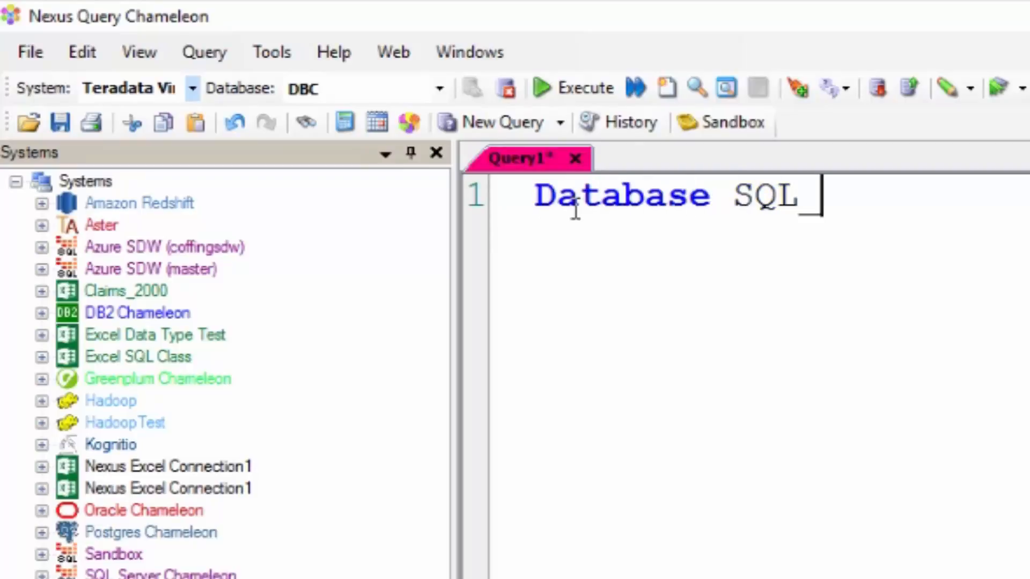
{"action": "type", "text": "Class"}
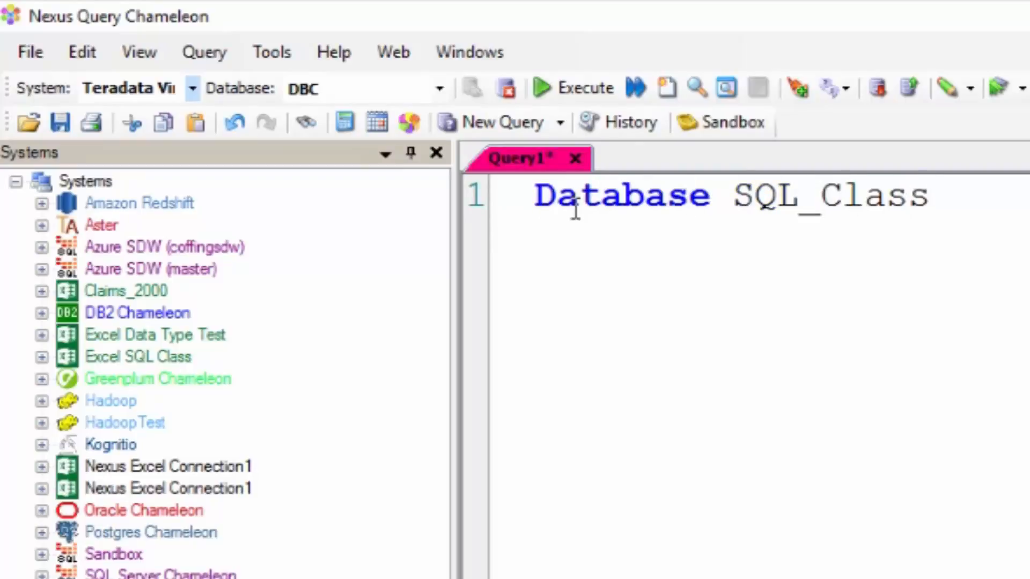
{"action": "mouse_move", "coordinate": [574, 87]}
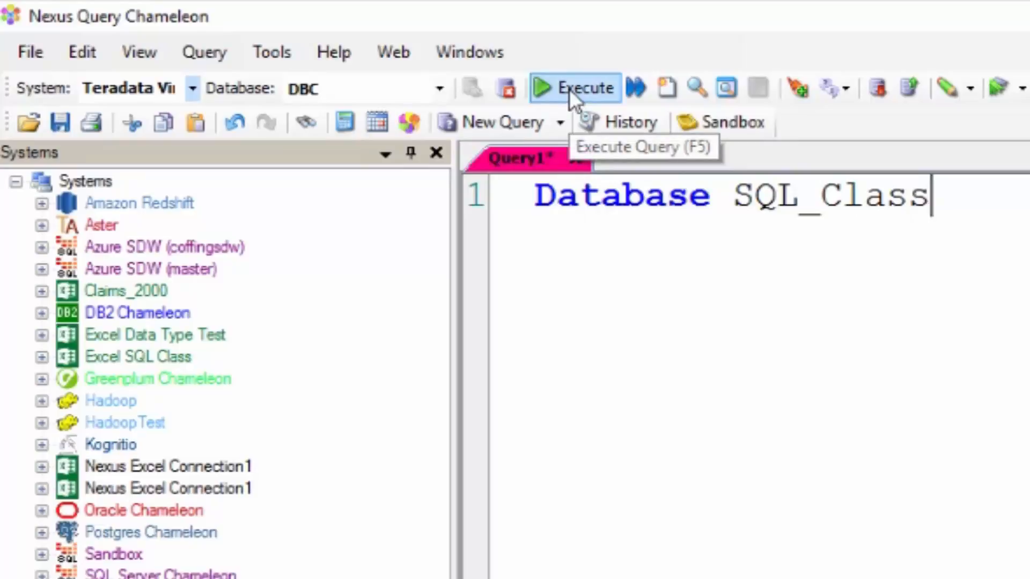
{"action": "left_click", "coordinate": [574, 87]}
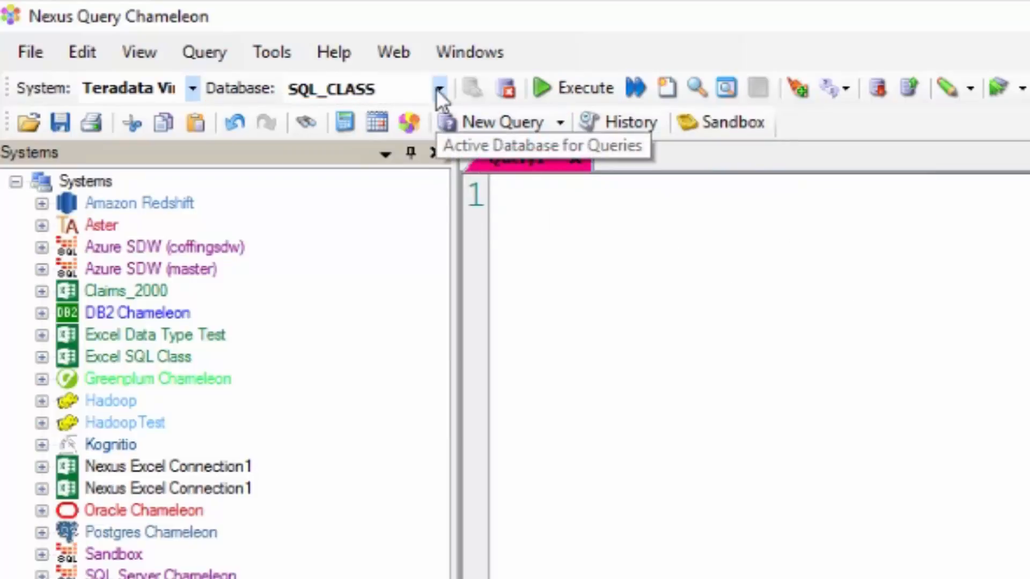
- Switch the Database dropdown to DBC and back to SQL_CLASS
{"action": "left_click", "coordinate": [437, 88]}
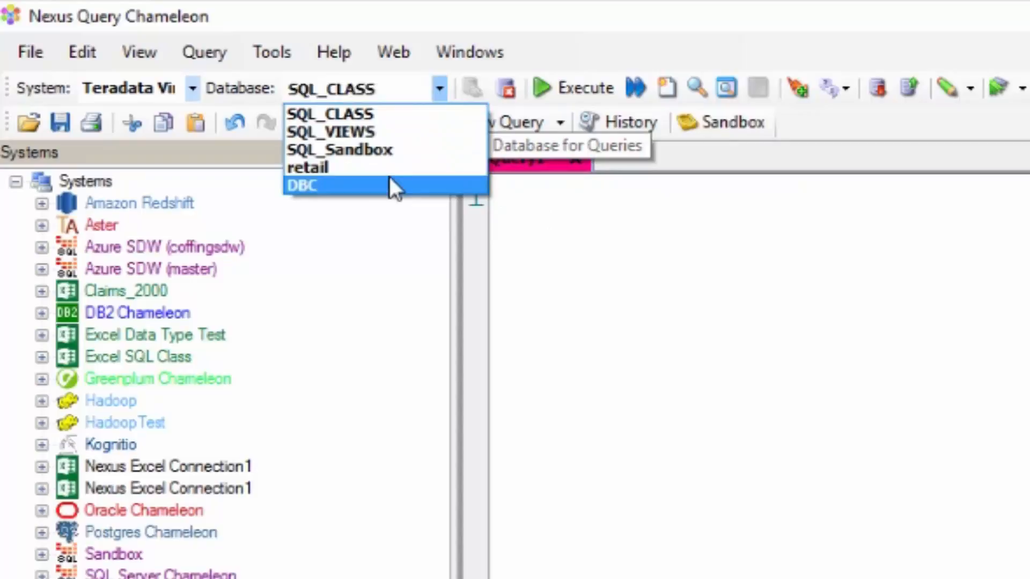
{"action": "left_click", "coordinate": [303, 185]}
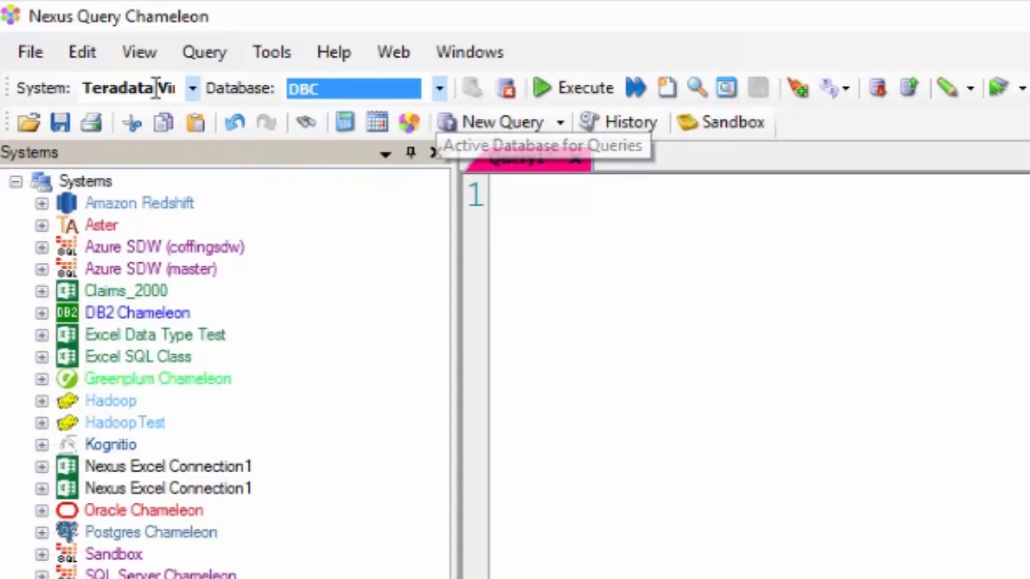
{"action": "mouse_move", "coordinate": [384, 153]}
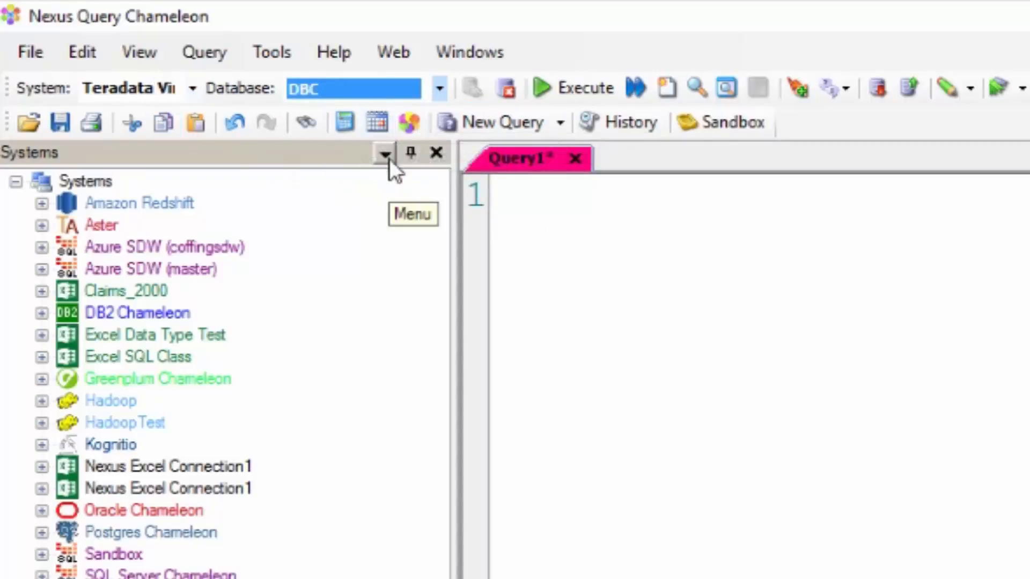
{"action": "left_click", "coordinate": [439, 88]}
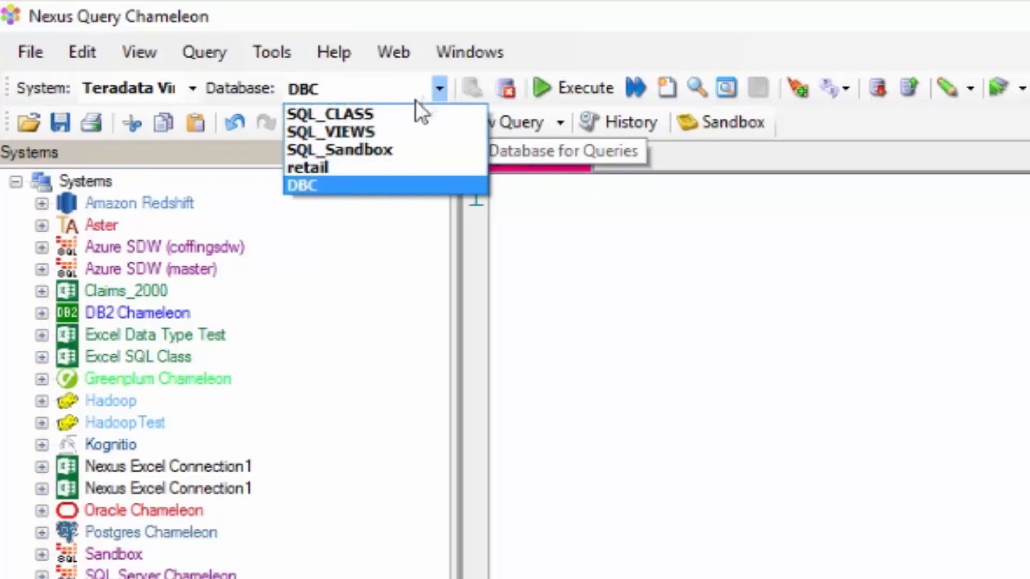
{"action": "left_click", "coordinate": [331, 113]}
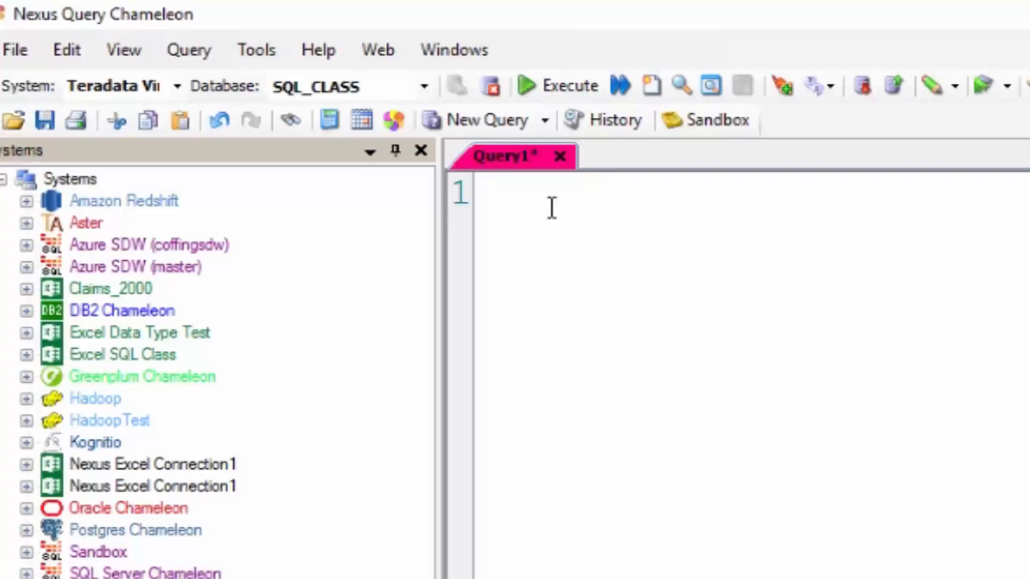
- Run SELECT * FROM Employee_Table, returning the nine employee rows
{"action": "type", "text": "SELECT *"}
{"action": "type", "text": "FROM E"}
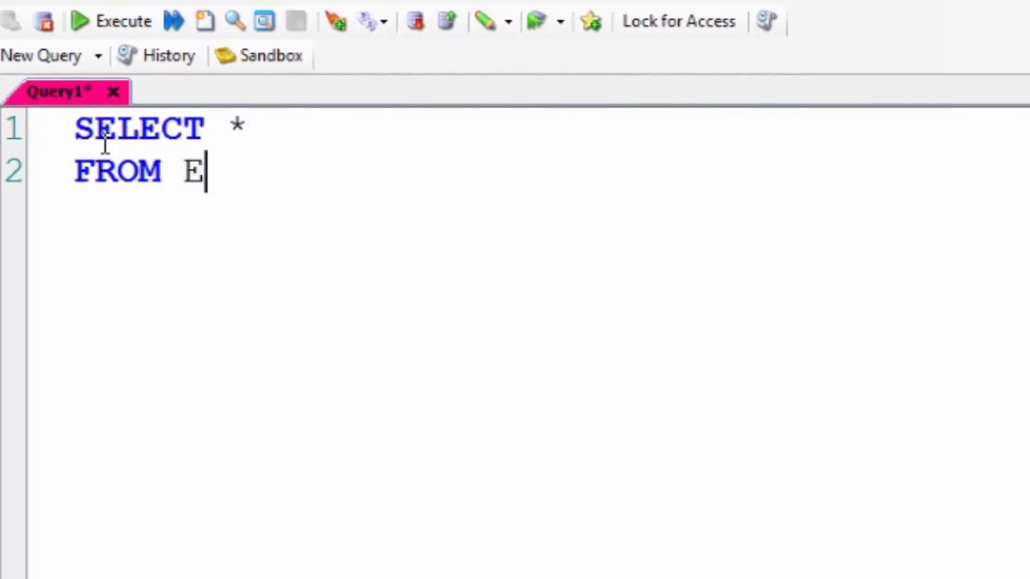
{"action": "type", "text": "mployee_Tabl"}
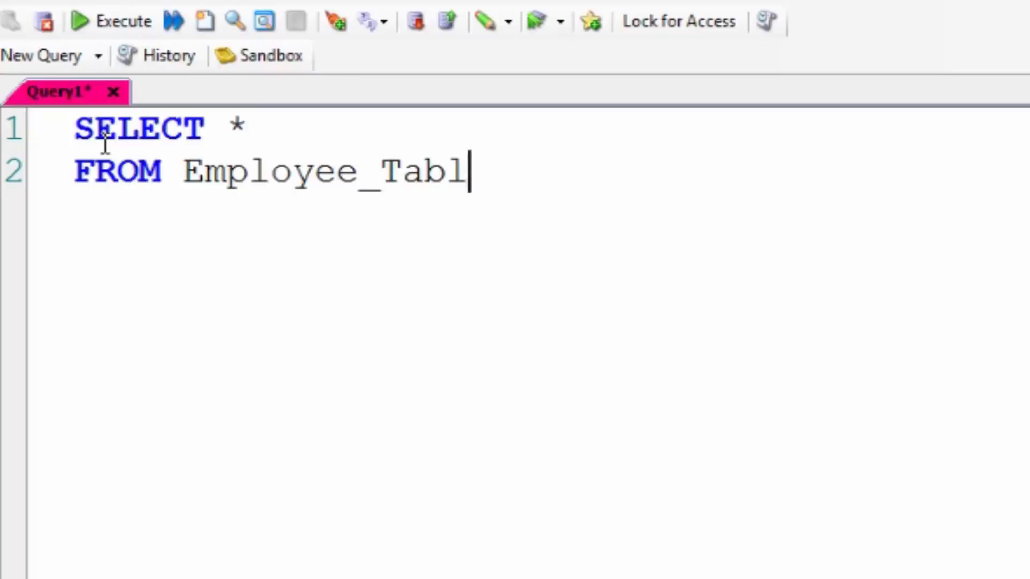
{"action": "type", "text": "e"}
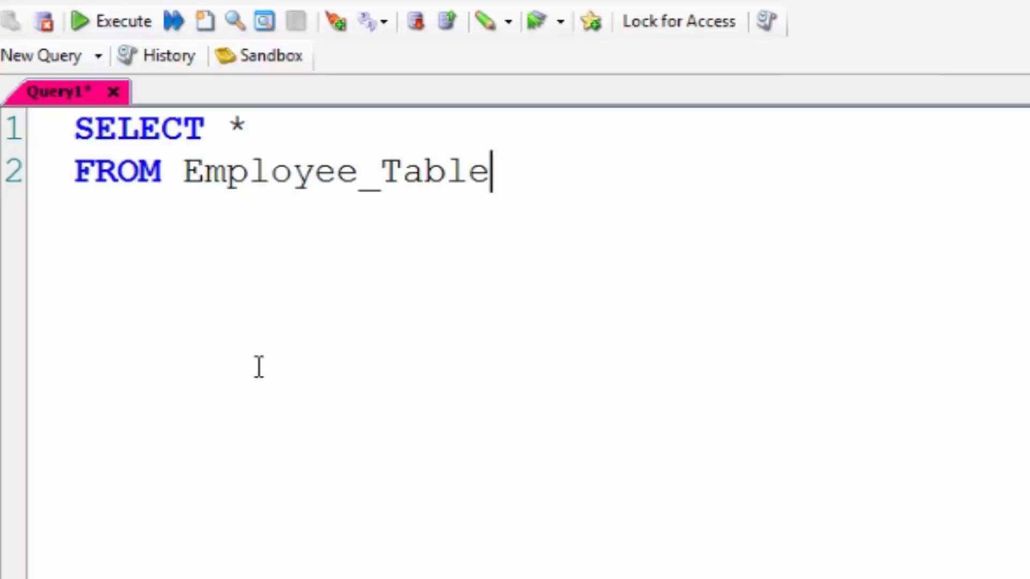
{"action": "mouse_move", "coordinate": [156, 75]}
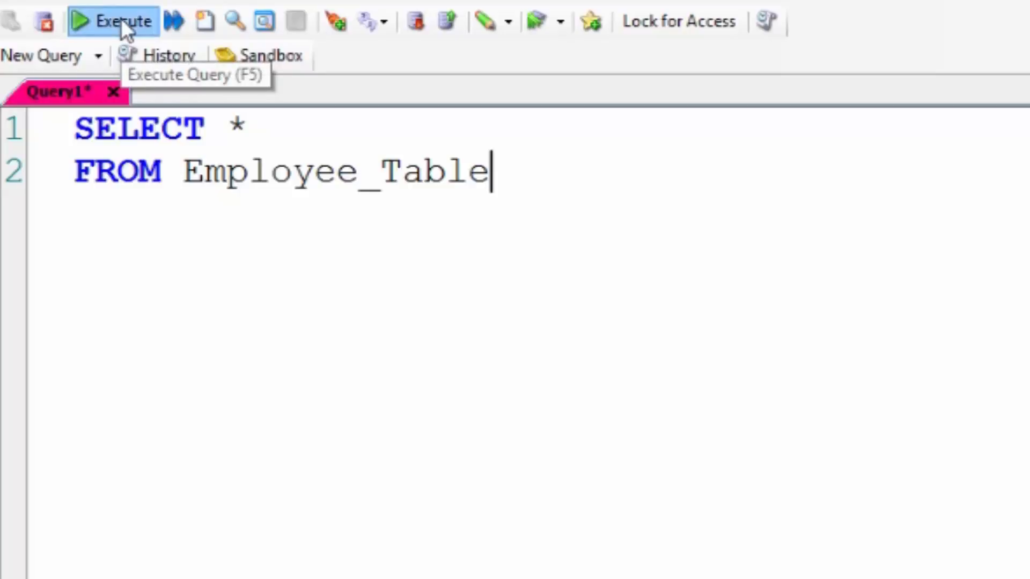
{"action": "left_click", "coordinate": [111, 20]}
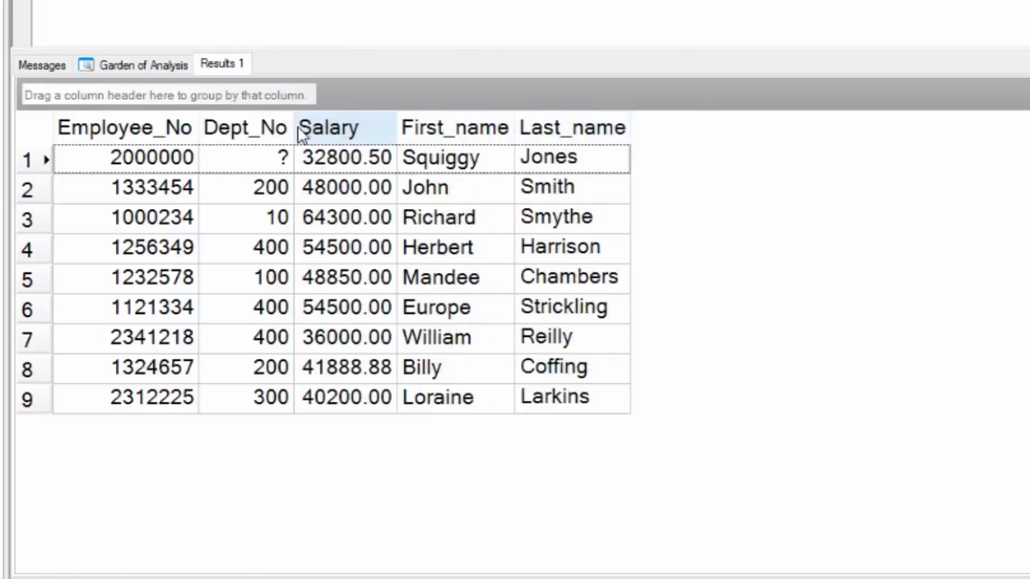
{"action": "mouse_move", "coordinate": [247, 128]}
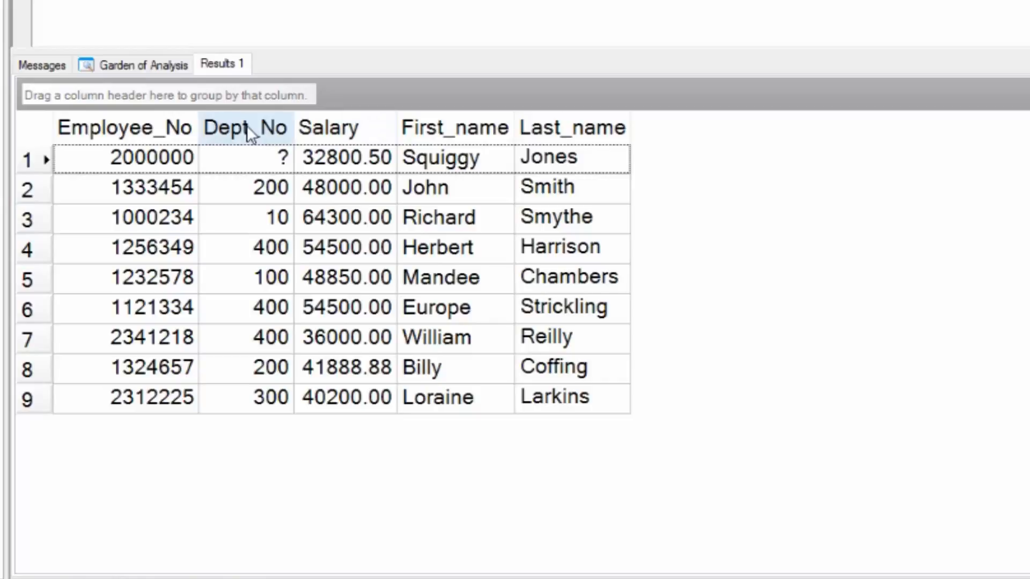
- Group the employee results by Dept_No, expand the 400 group, then remove the grouping
{"action": "left_click_drag", "start_coordinate": [247, 127], "coordinate": [115, 95]}
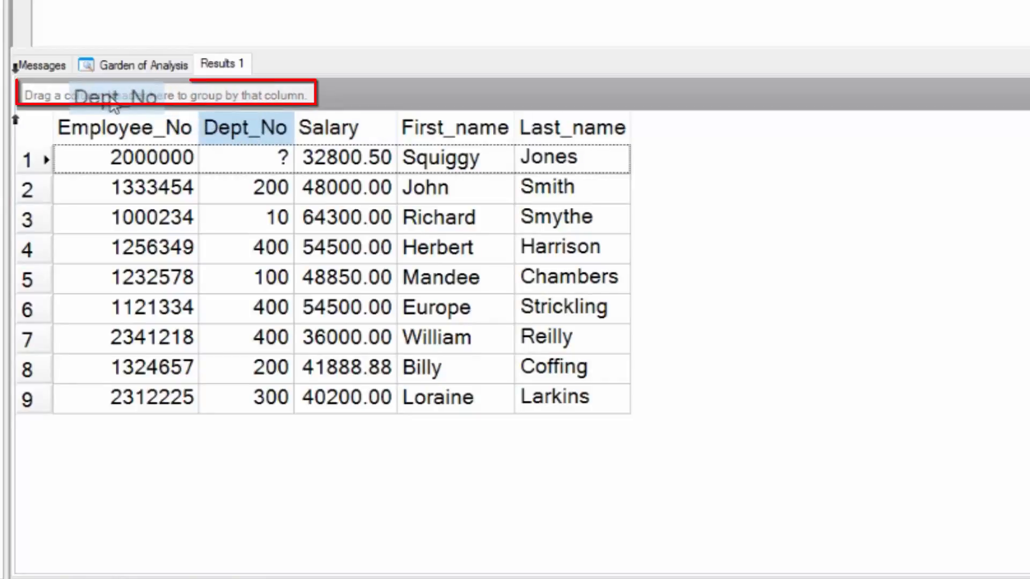
{"action": "left_click_drag", "start_coordinate": [246, 128], "coordinate": [86, 92]}
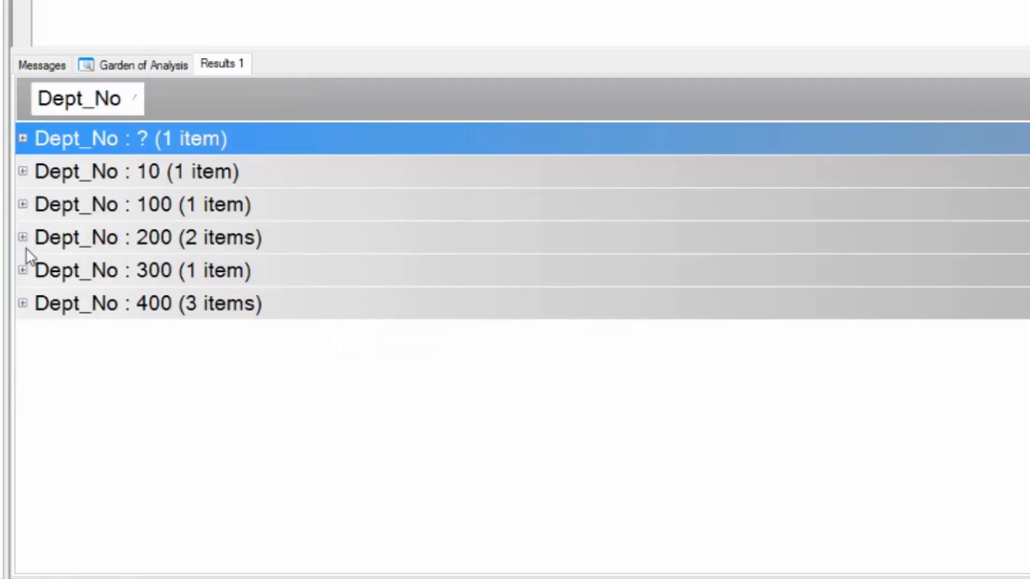
{"action": "left_click", "coordinate": [23, 303]}
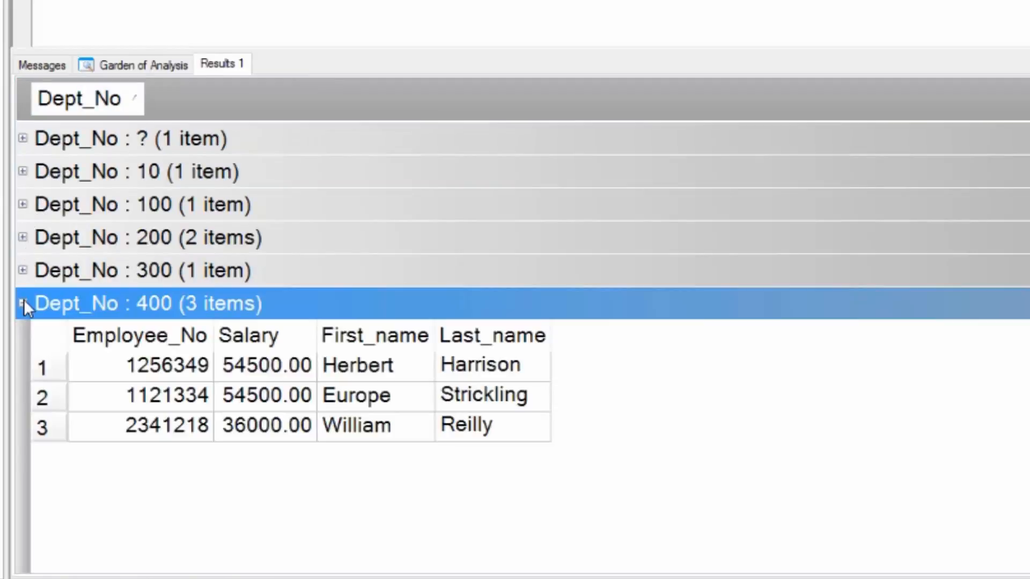
{"action": "left_click", "coordinate": [25, 303]}
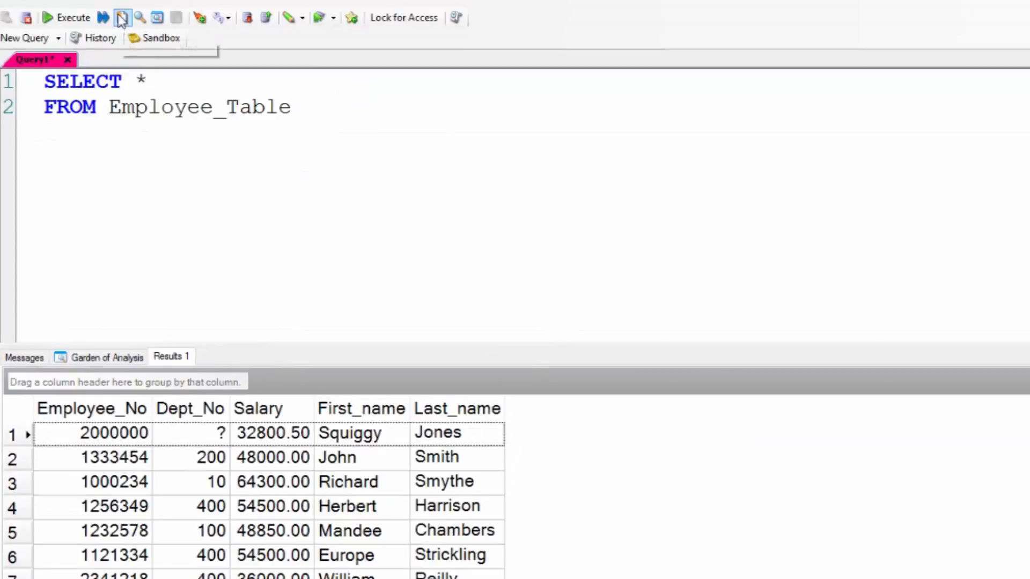
{"action": "mouse_move", "coordinate": [122, 18]}
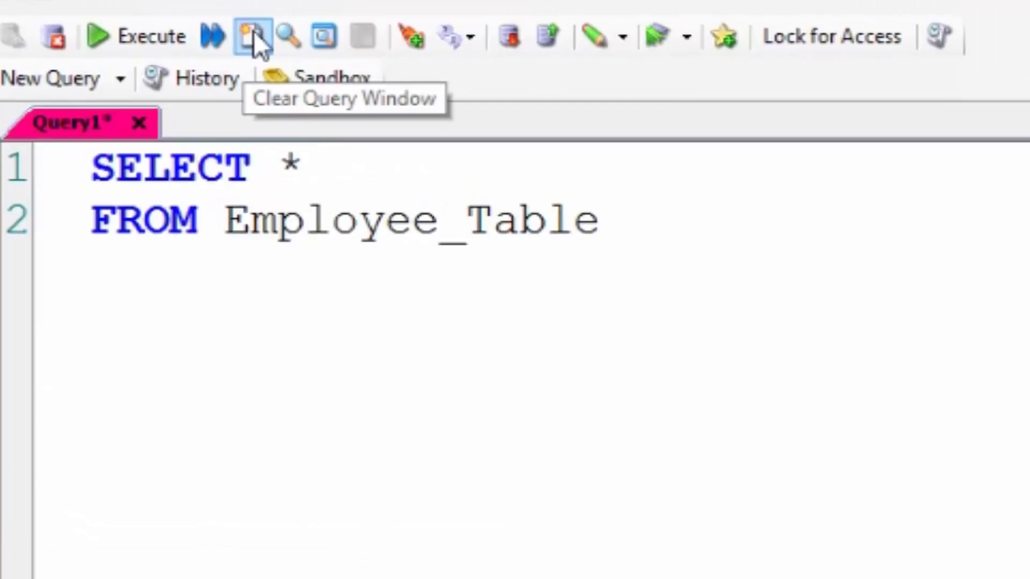
- Clear the Employee_Table query from the editor
{"action": "left_click", "coordinate": [251, 37]}
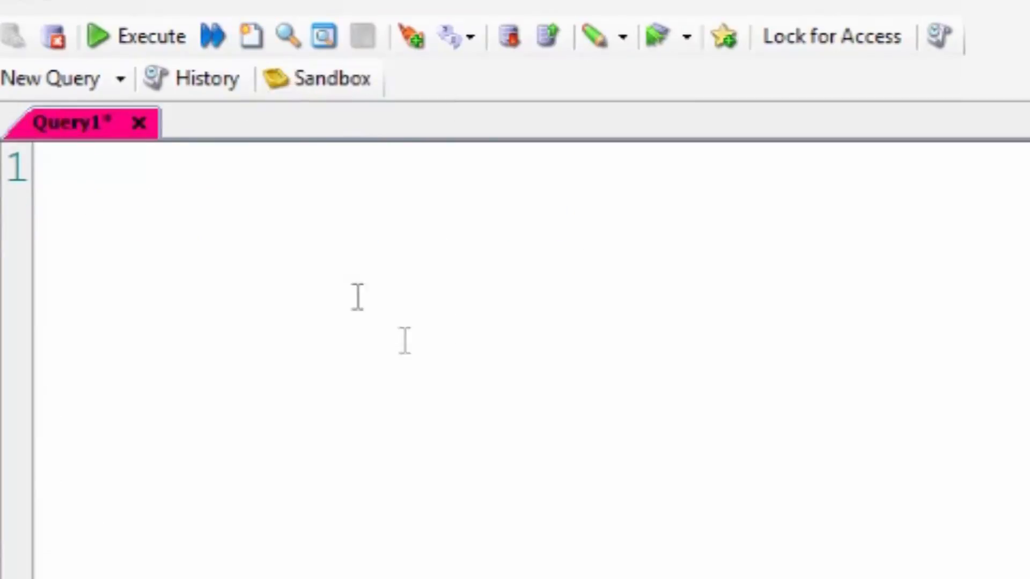
{"action": "left_click", "coordinate": [90, 168]}
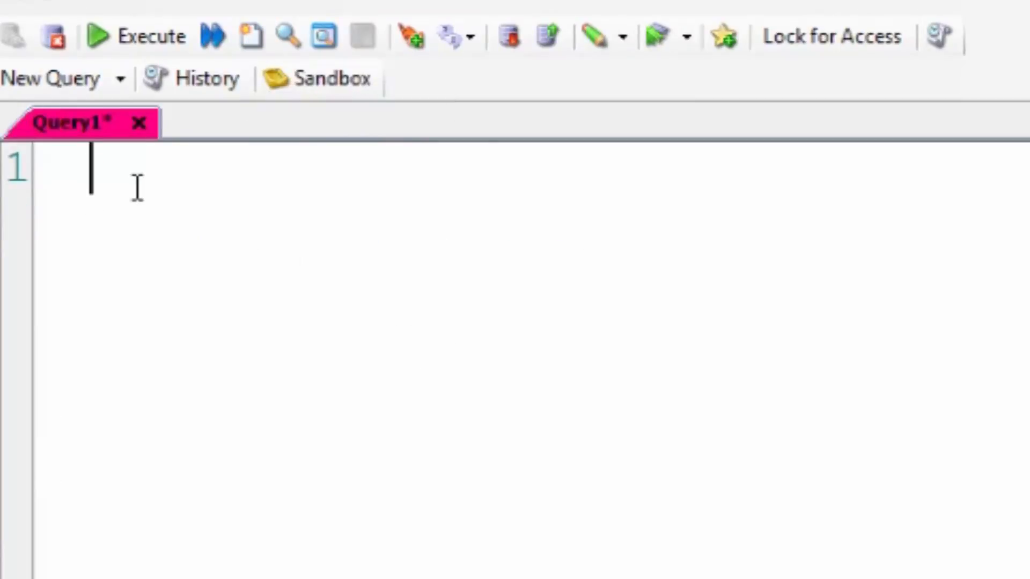
- Run SELECT * queries on Department_Table and Sales_Table and view Results 1
{"action": "type", "text": "SELECT *"}
{"action": "type", "text": "FROM D"}
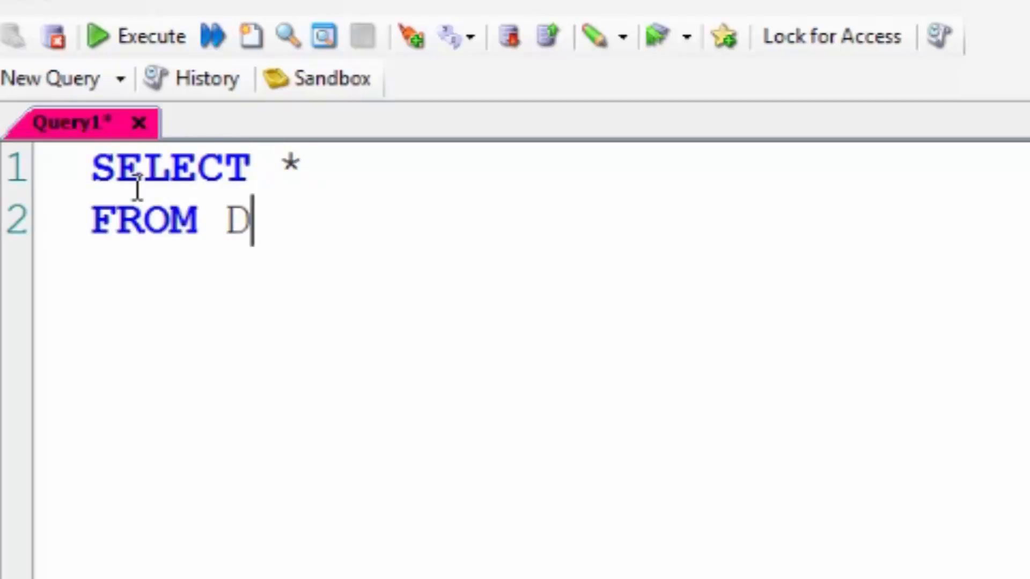
{"action": "type", "text": "epartmen"}
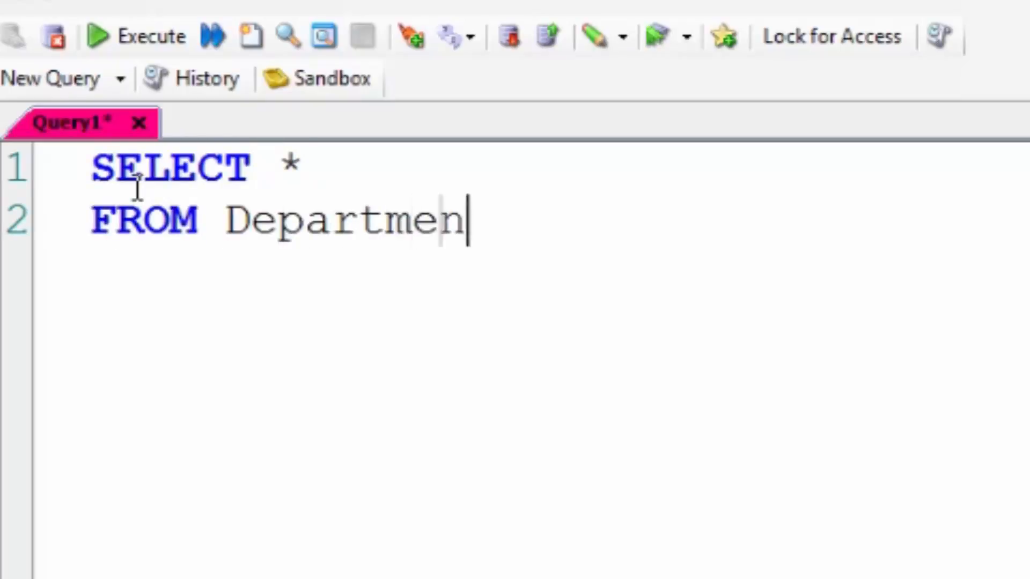
{"action": "type", "text": "t_Table;"}
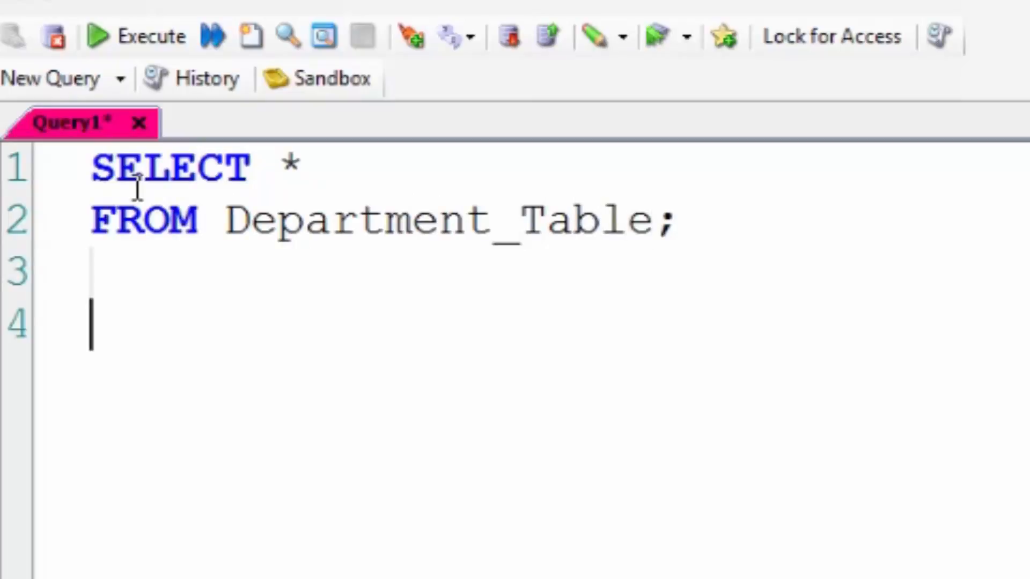
{"action": "type", "text": "SELECT *"}
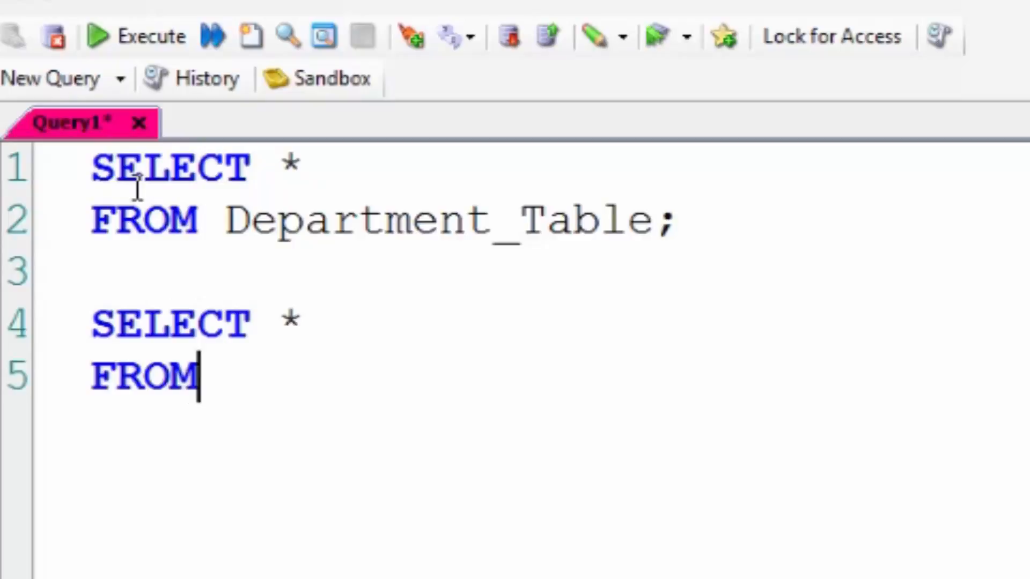
{"action": "type", "text": "Sales_T"}
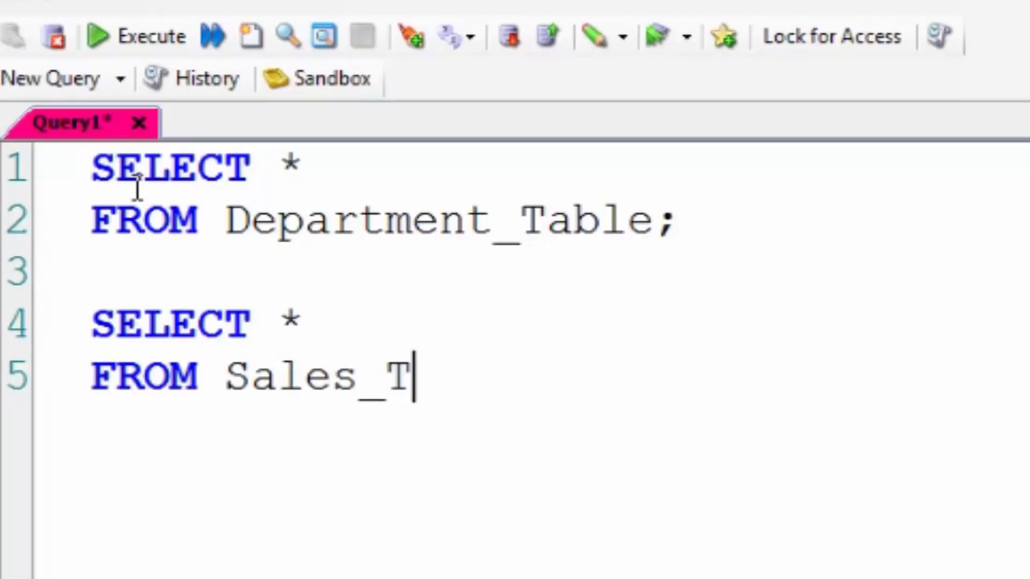
{"action": "type", "text": "able;"}
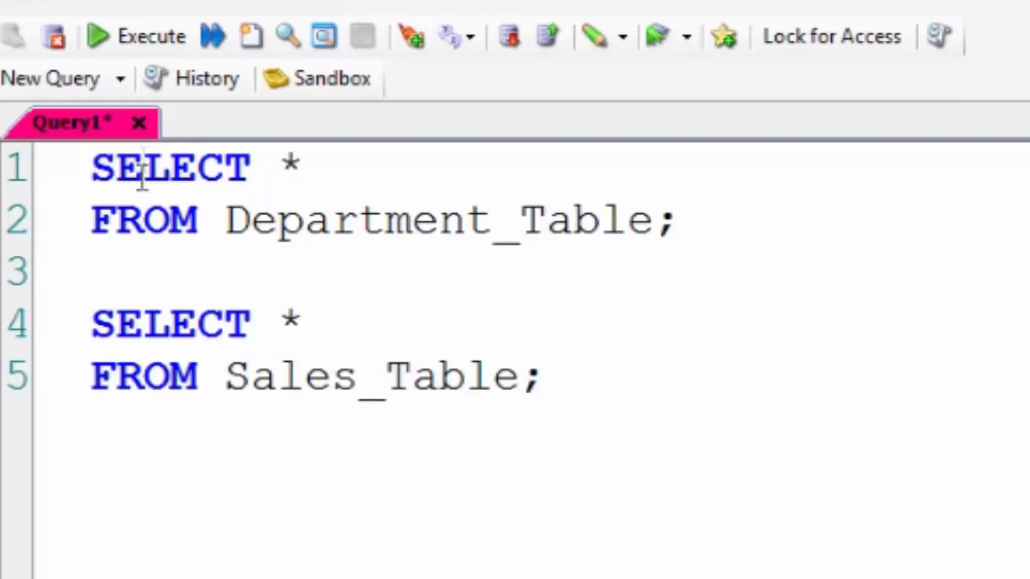
{"action": "mouse_move", "coordinate": [152, 35]}
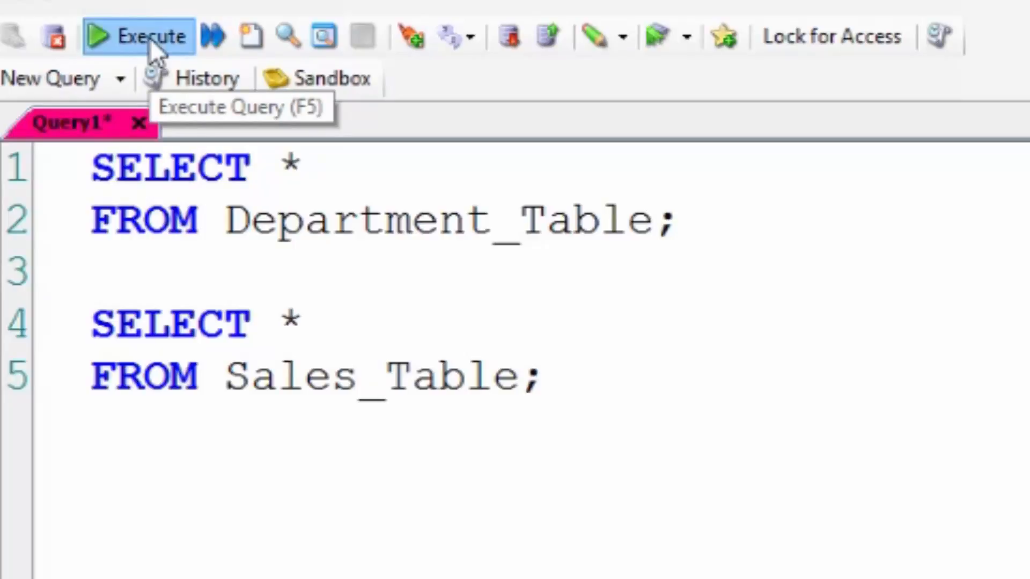
{"action": "left_click", "coordinate": [138, 36]}
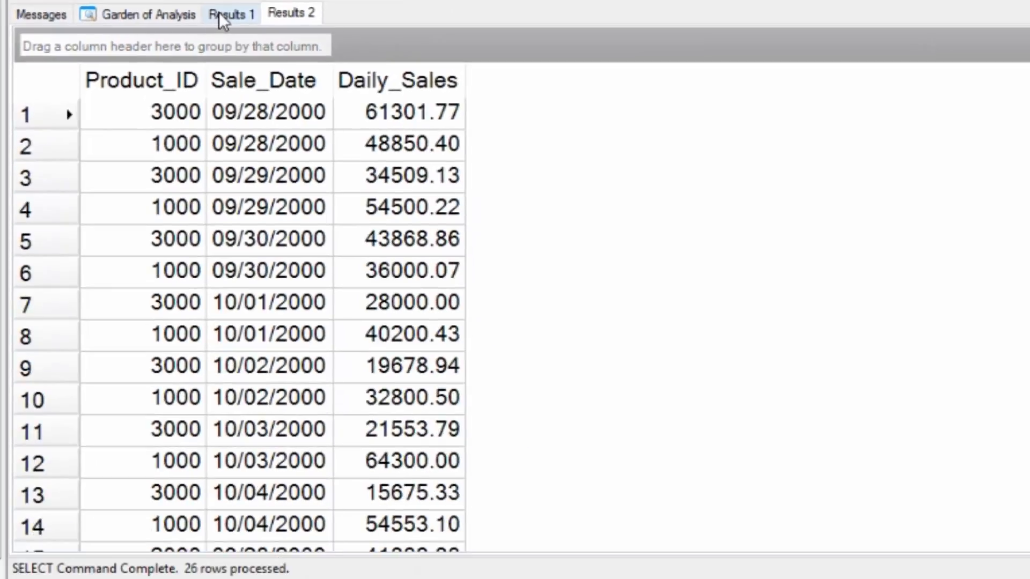
{"action": "left_click", "coordinate": [231, 13]}
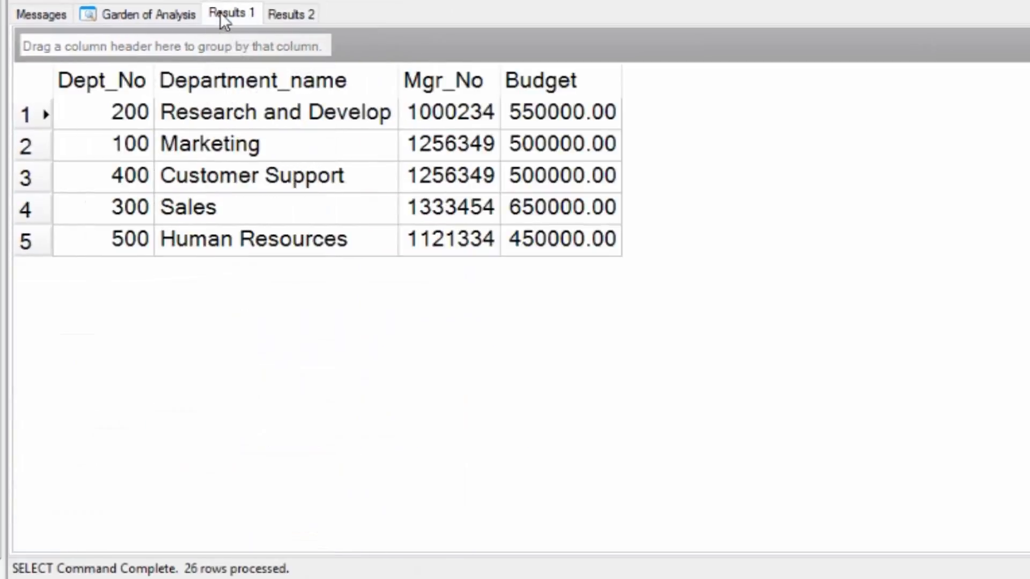
{"action": "mouse_move", "coordinate": [291, 13]}
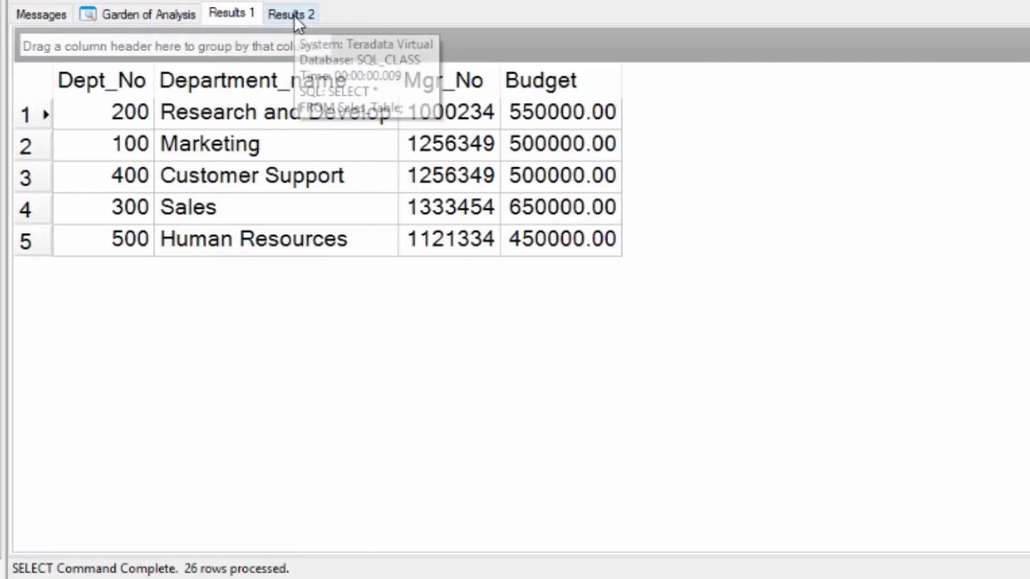
- View the Sales_Table rows in Results 2
{"action": "left_click", "coordinate": [291, 12]}
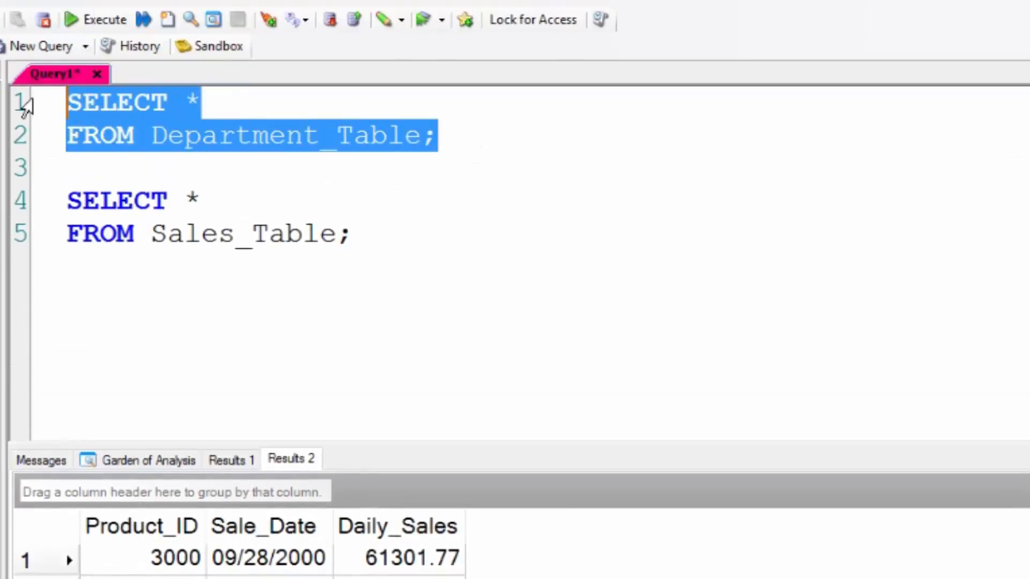
{"action": "mouse_move", "coordinate": [99, 19]}
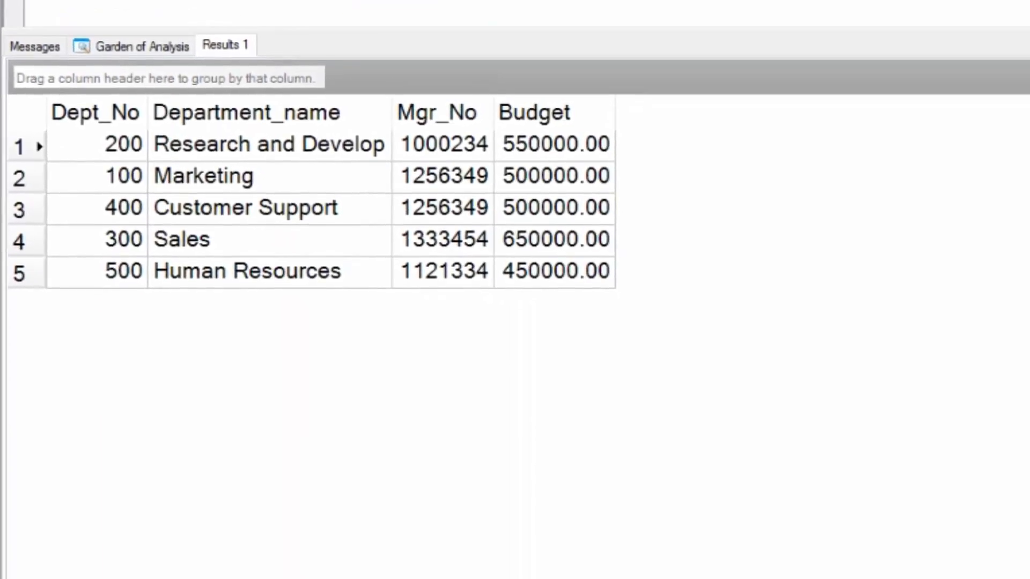
{"action": "mouse_move", "coordinate": [233, 56]}
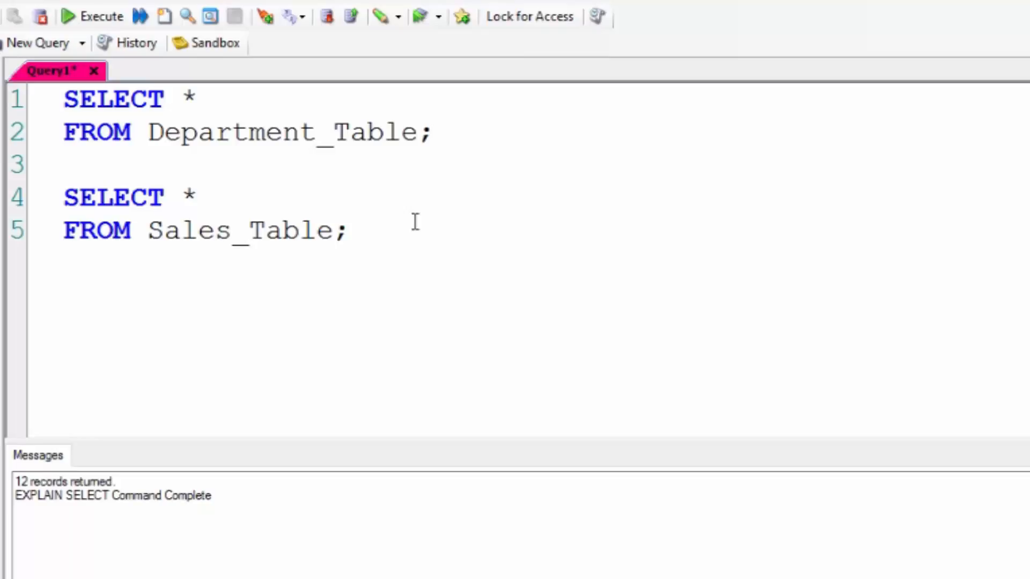
{"action": "mouse_move", "coordinate": [58, 108]}
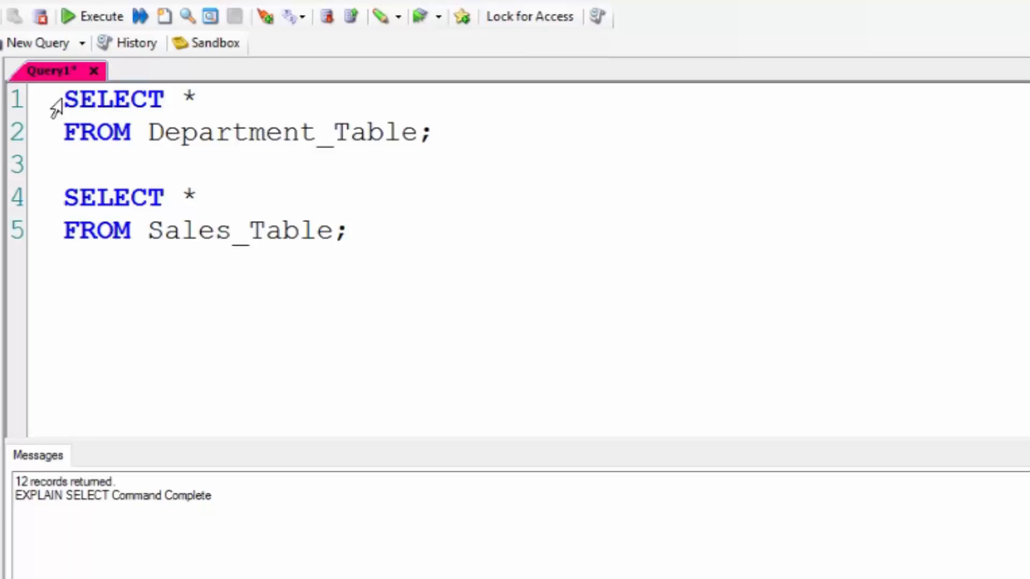
- Select the Department_Table query and bring up options on its explain results
{"action": "left_click_drag", "start_coordinate": [62, 99], "coordinate": [430, 131]}
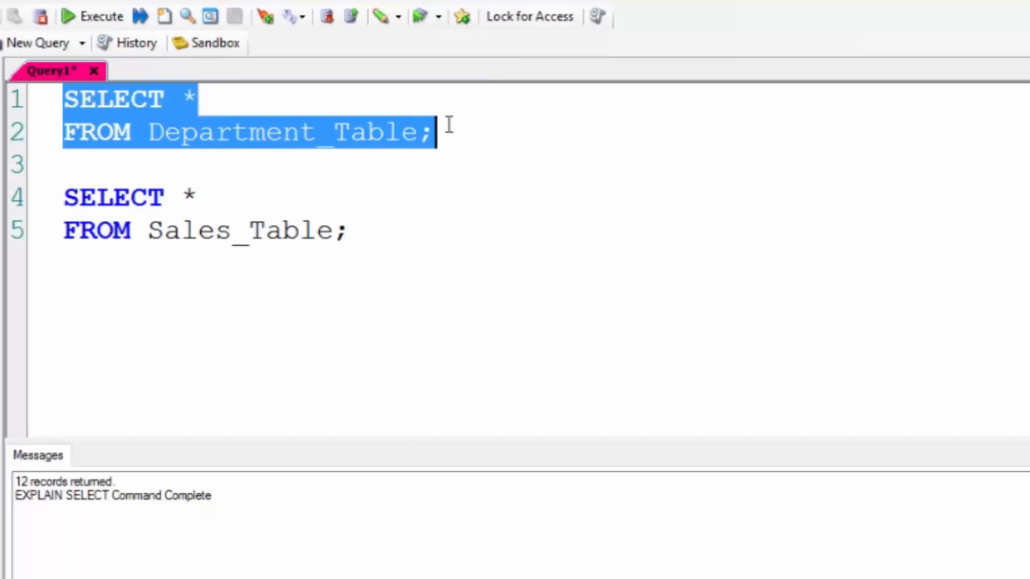
{"action": "mouse_move", "coordinate": [187, 71]}
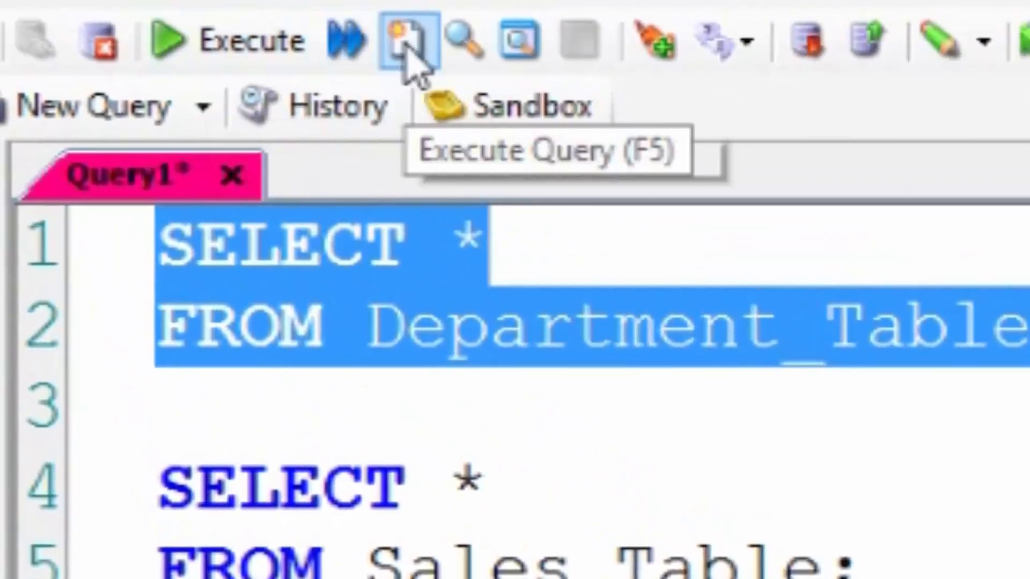
{"action": "mouse_move", "coordinate": [463, 42]}
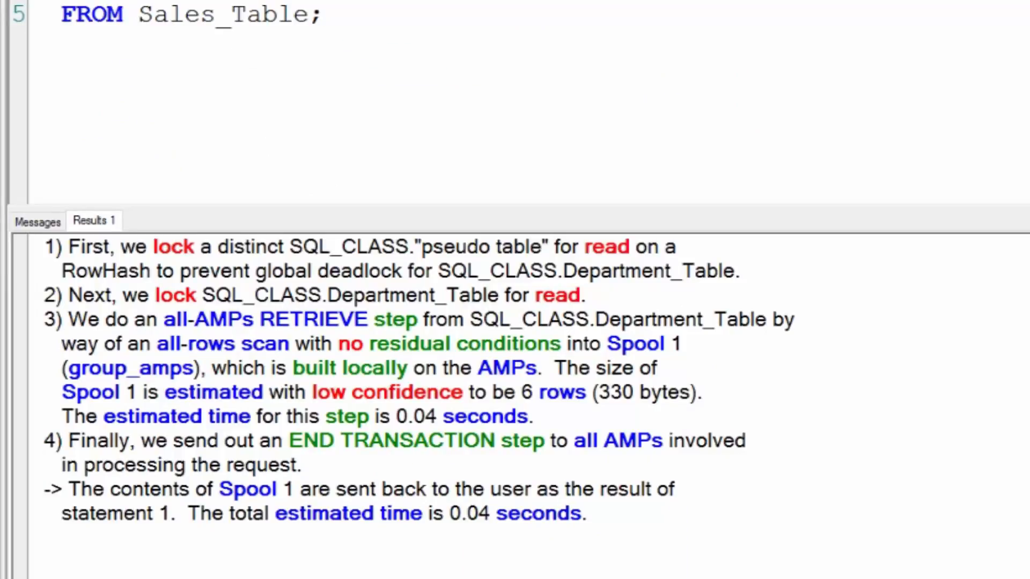
{"action": "right_click", "coordinate": [94, 221]}
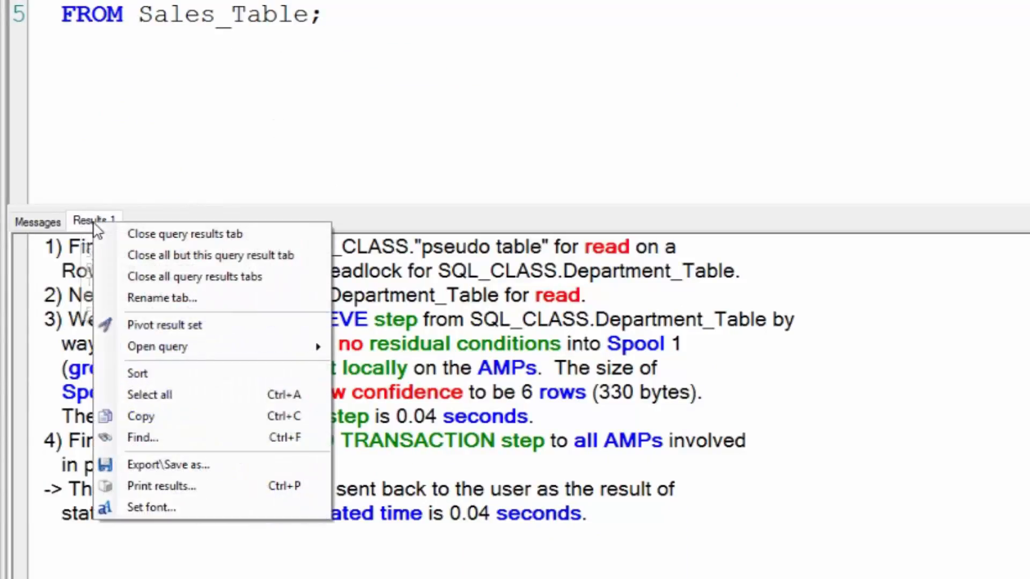
- Close the results, rerun the Department_Table query with F5 and produce its explain plan with F6
{"action": "left_click", "coordinate": [183, 233]}
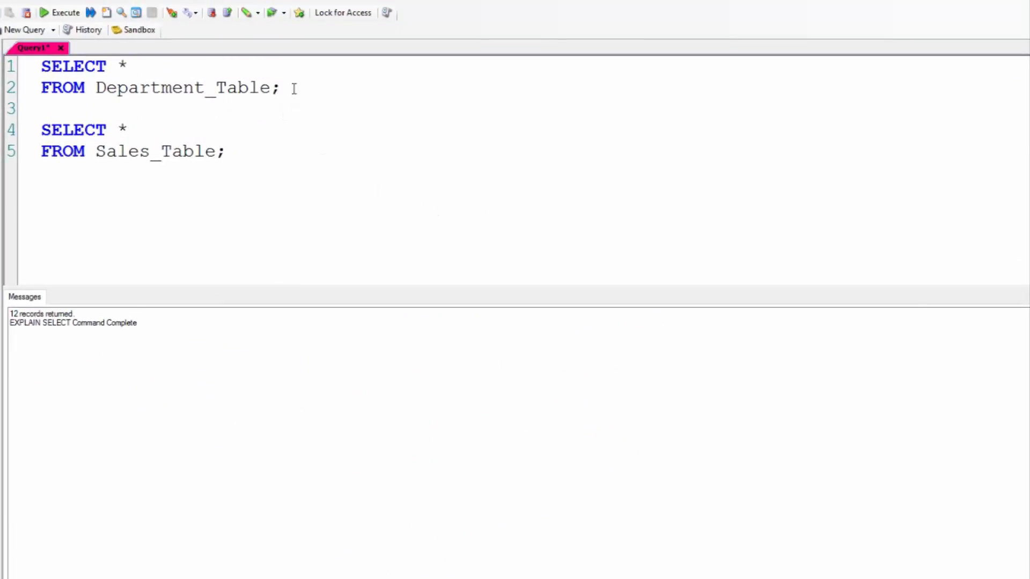
{"action": "key", "text": "F5"}
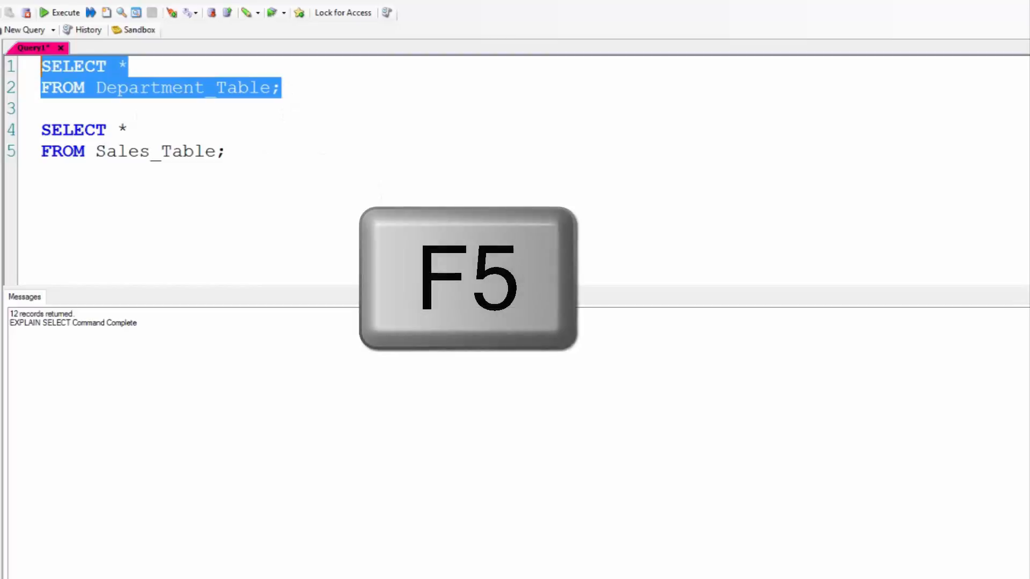
{"action": "key", "text": "F5"}
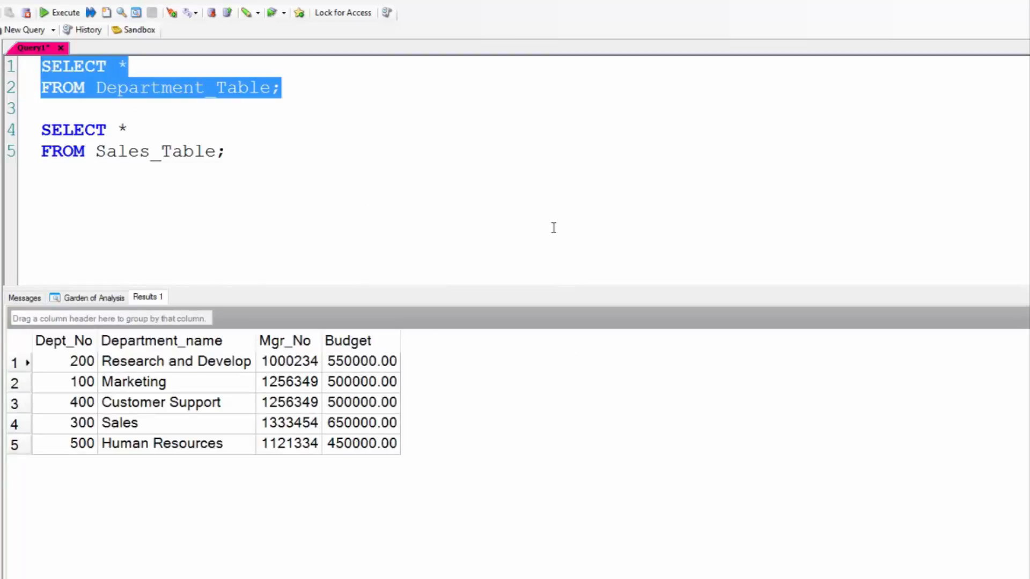
{"action": "key", "text": "F6"}
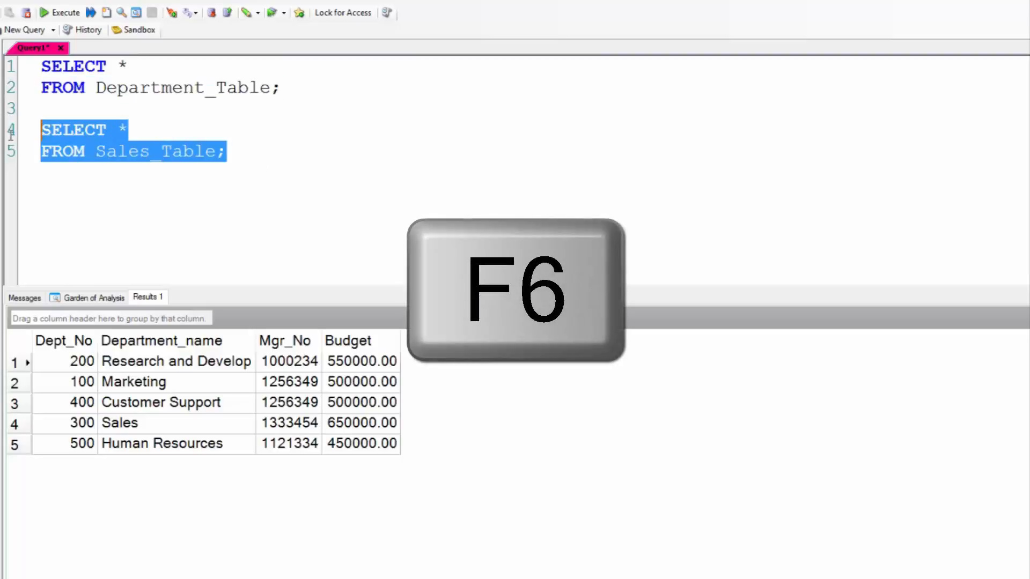
{"action": "key", "text": "f6"}
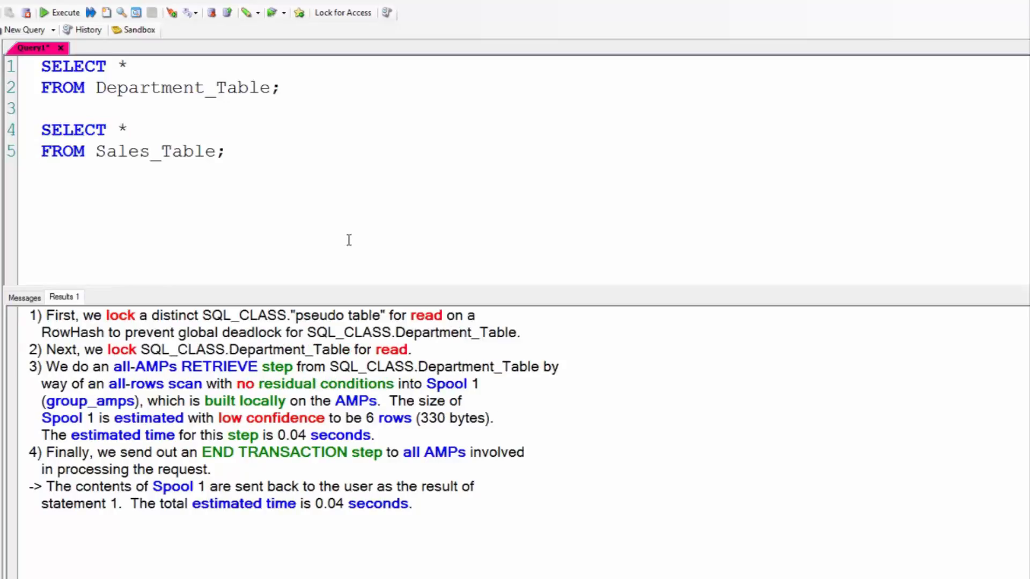
- Start a new blank query tab from the systems list
{"action": "left_click", "coordinate": [227, 151]}
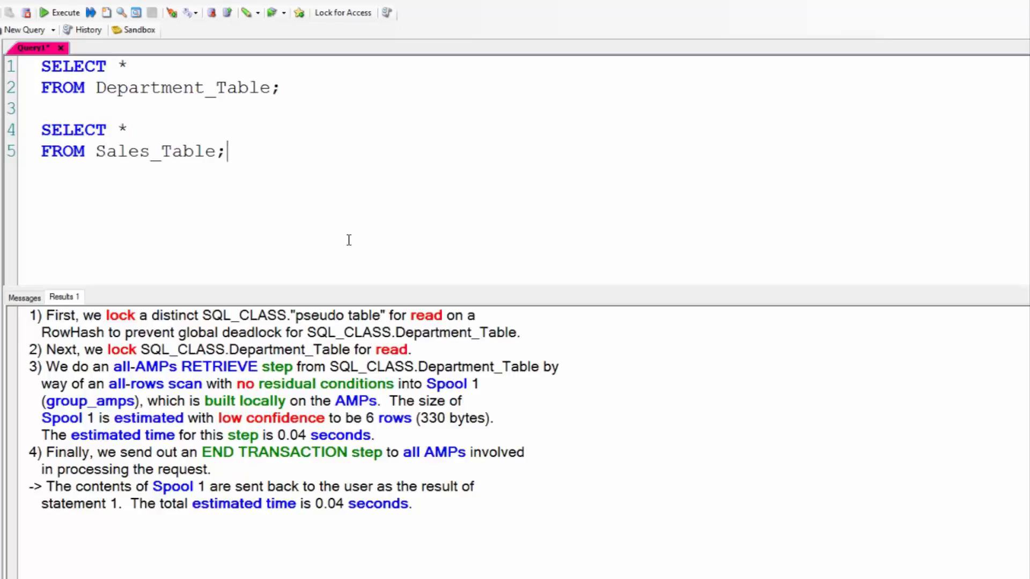
{"action": "mouse_move", "coordinate": [331, 222]}
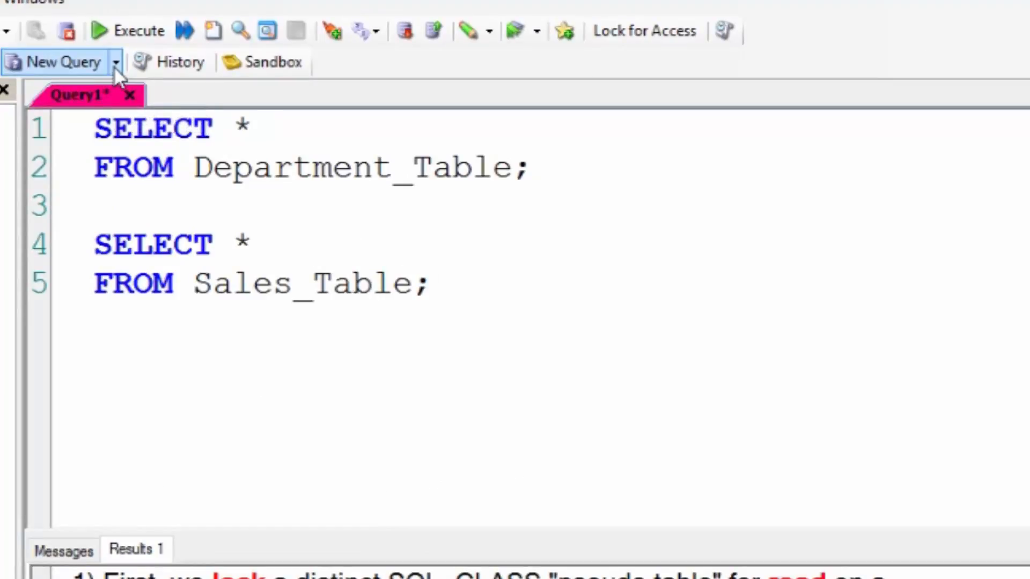
{"action": "left_click", "coordinate": [116, 62]}
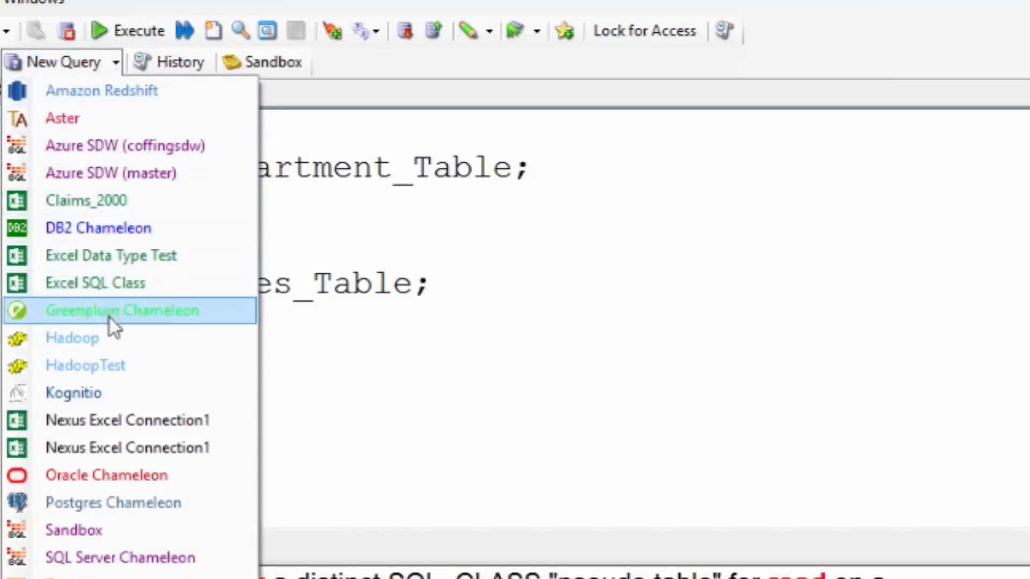
{"action": "mouse_move", "coordinate": [127, 421]}
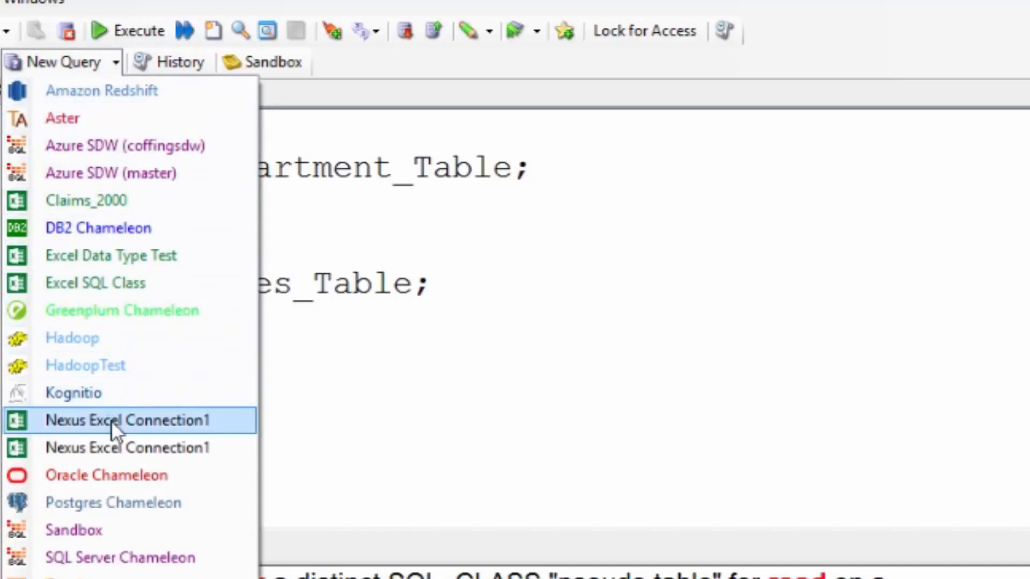
{"action": "left_click", "coordinate": [128, 420]}
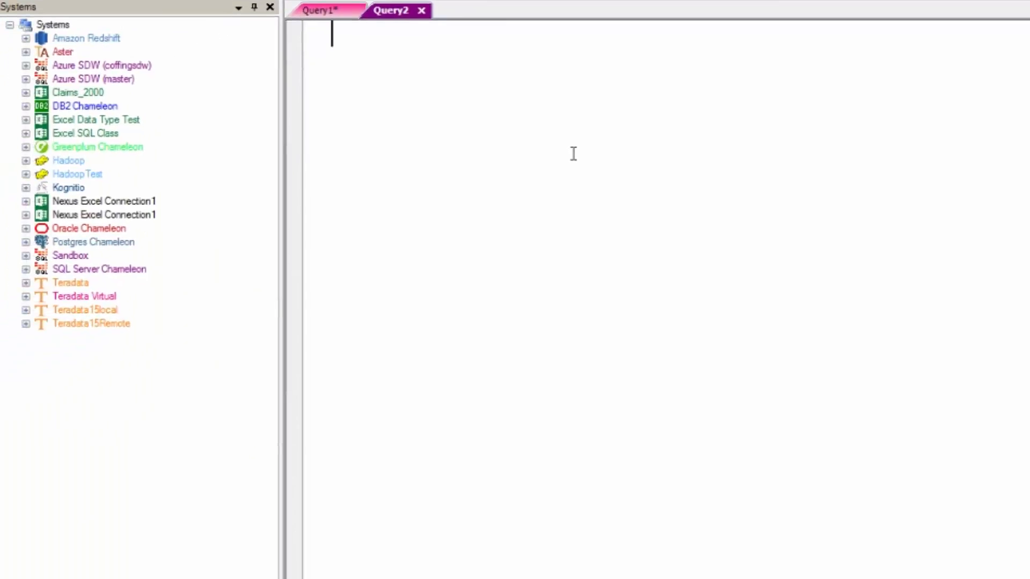
{"action": "left_click", "coordinate": [85, 309]}
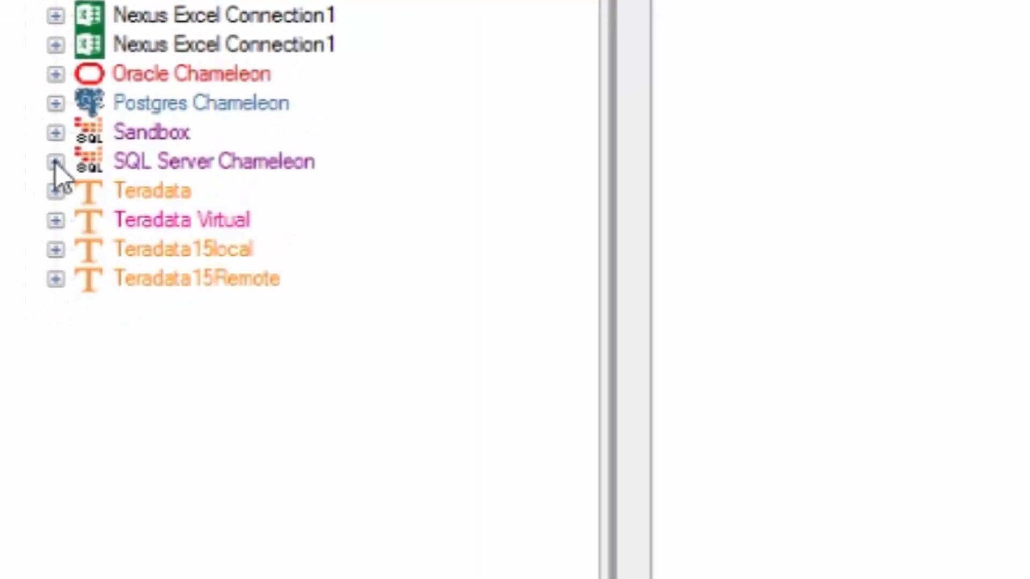
- Generate a Quick Select of dbo.Order_table from SQL Server Chameleon's SQL_CLASS and run it
{"action": "left_click", "coordinate": [55, 161]}
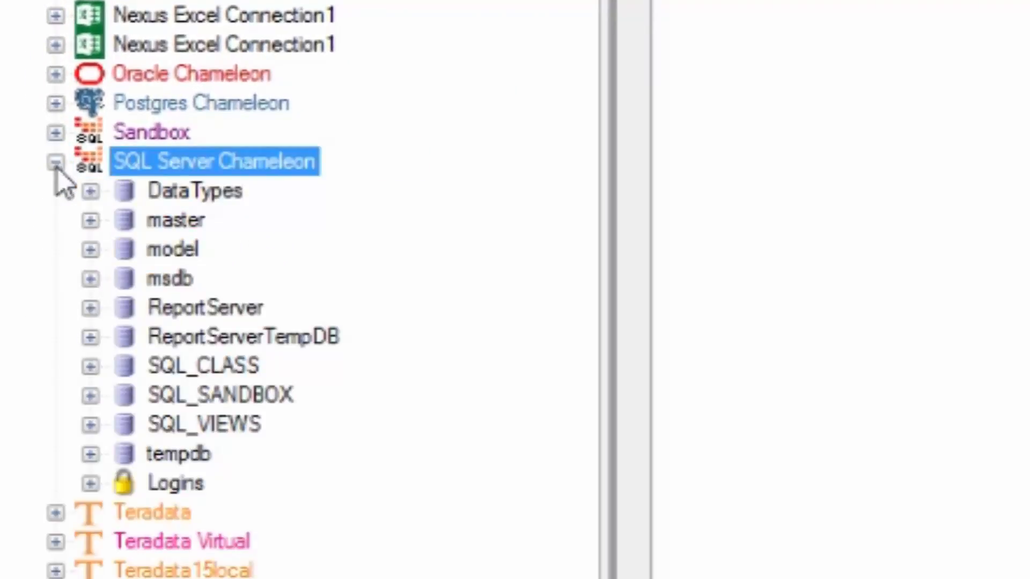
{"action": "left_click", "coordinate": [89, 366]}
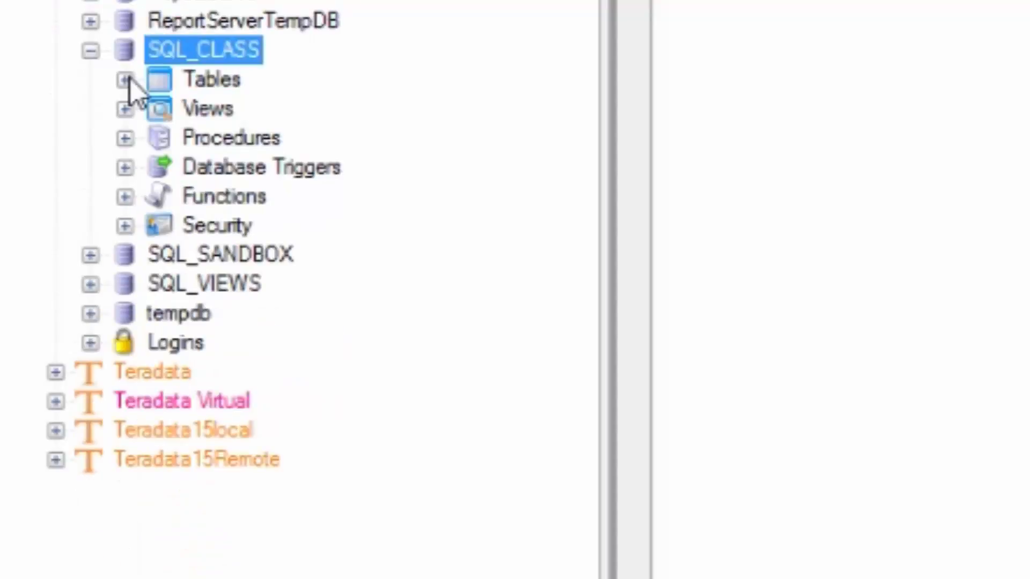
{"action": "left_click", "coordinate": [125, 80]}
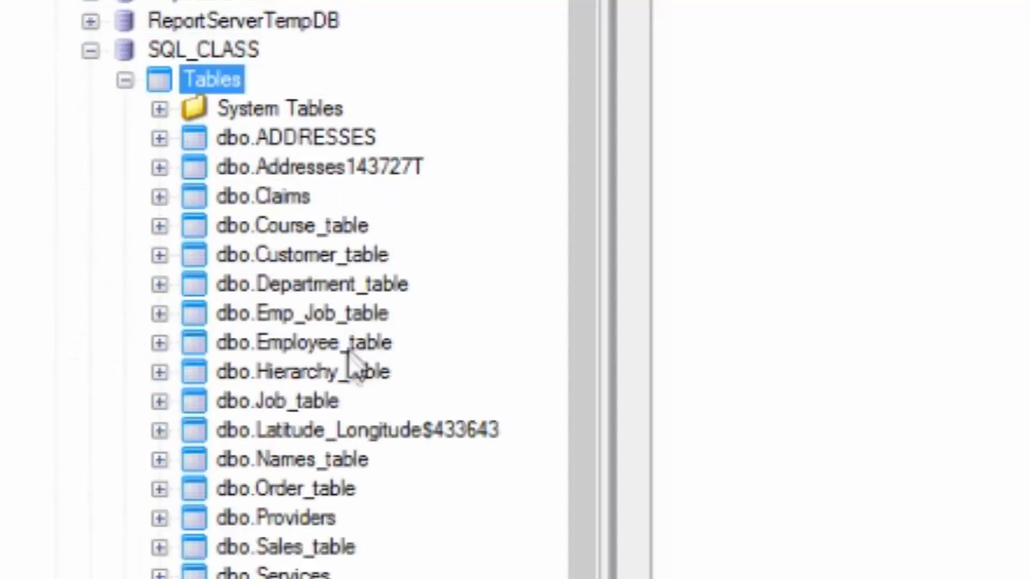
{"action": "left_click", "coordinate": [288, 489]}
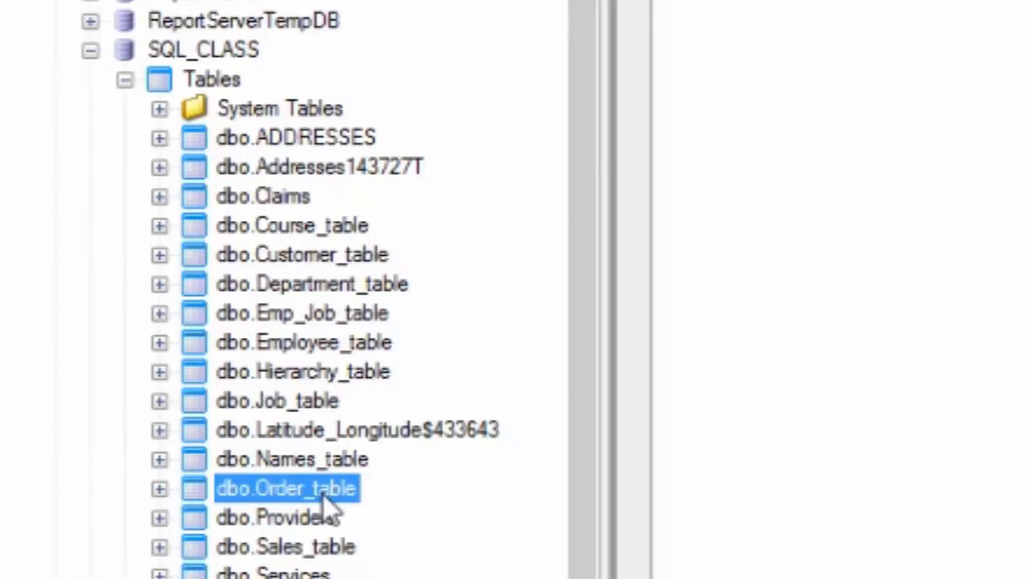
{"action": "right_click", "coordinate": [285, 489]}
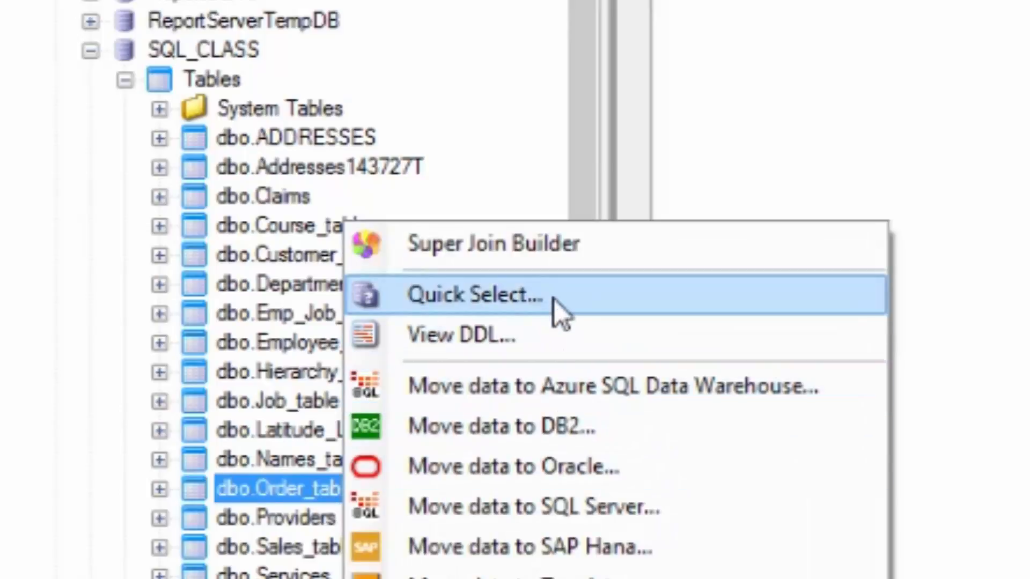
{"action": "left_click", "coordinate": [474, 294]}
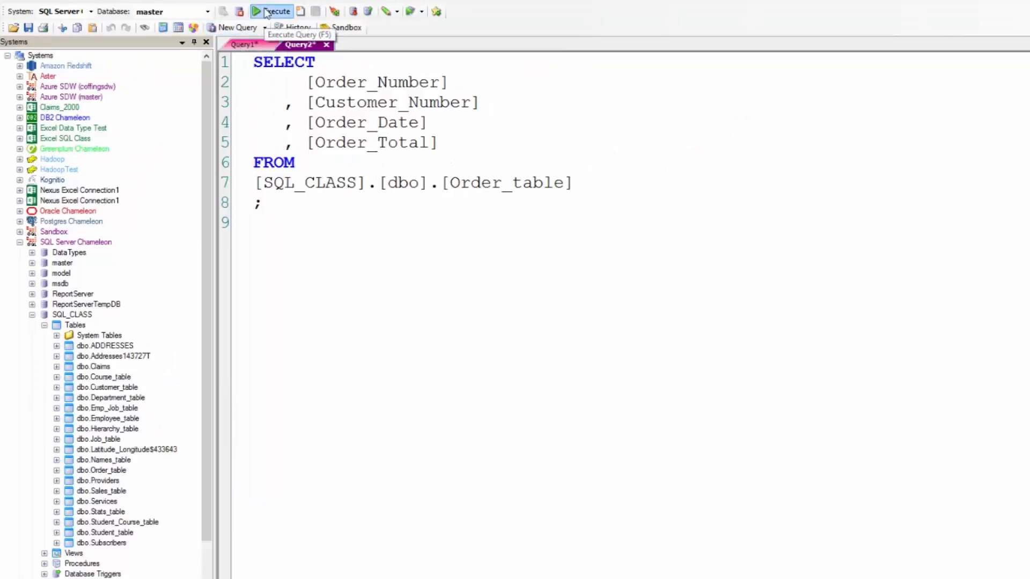
{"action": "left_click", "coordinate": [272, 11]}
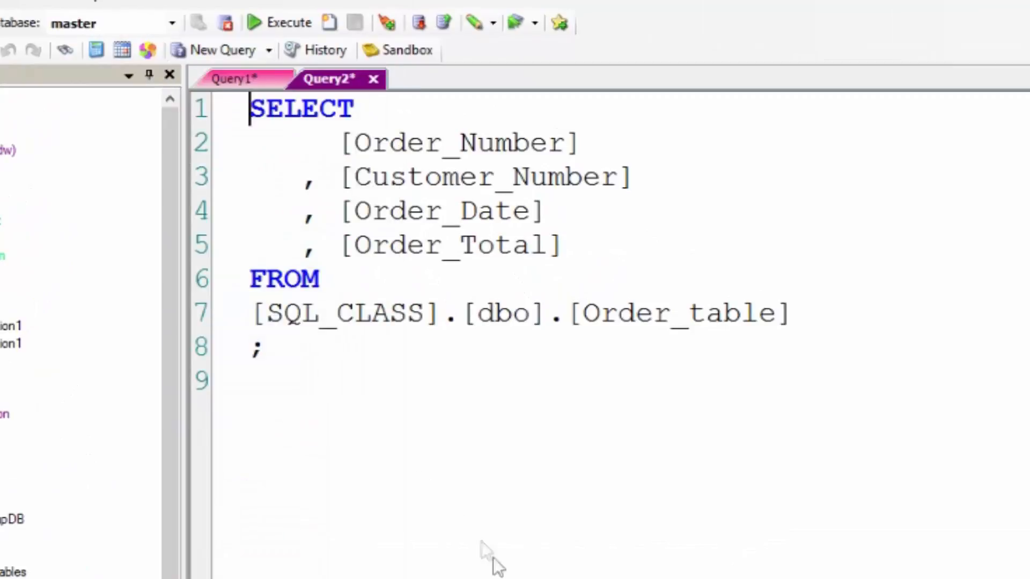
- Generate a Quick Select of Oracle SQL_CLASS.CLAIMS in a new tab and run it
{"action": "left_click", "coordinate": [229, 46]}
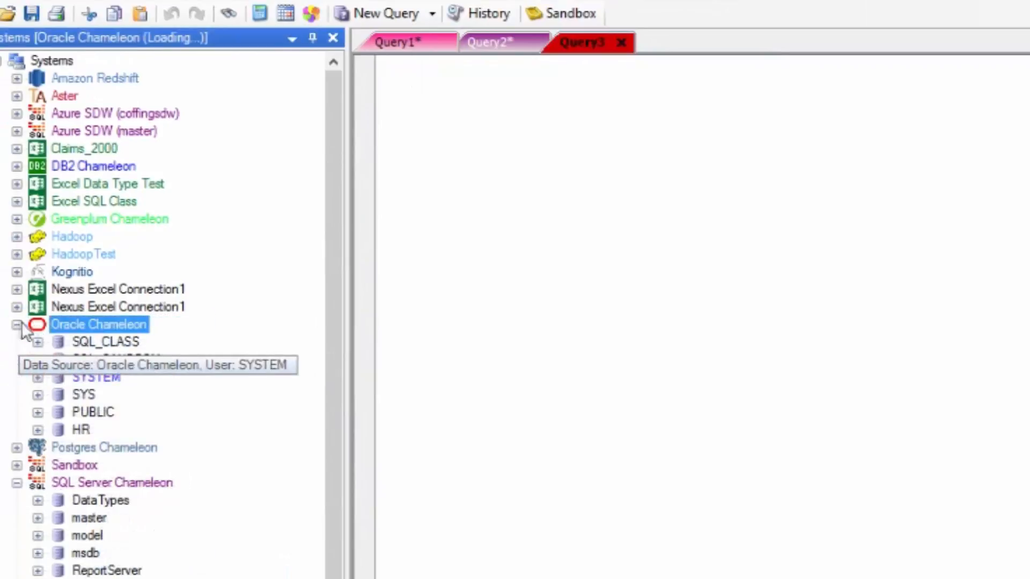
{"action": "left_click", "coordinate": [39, 341]}
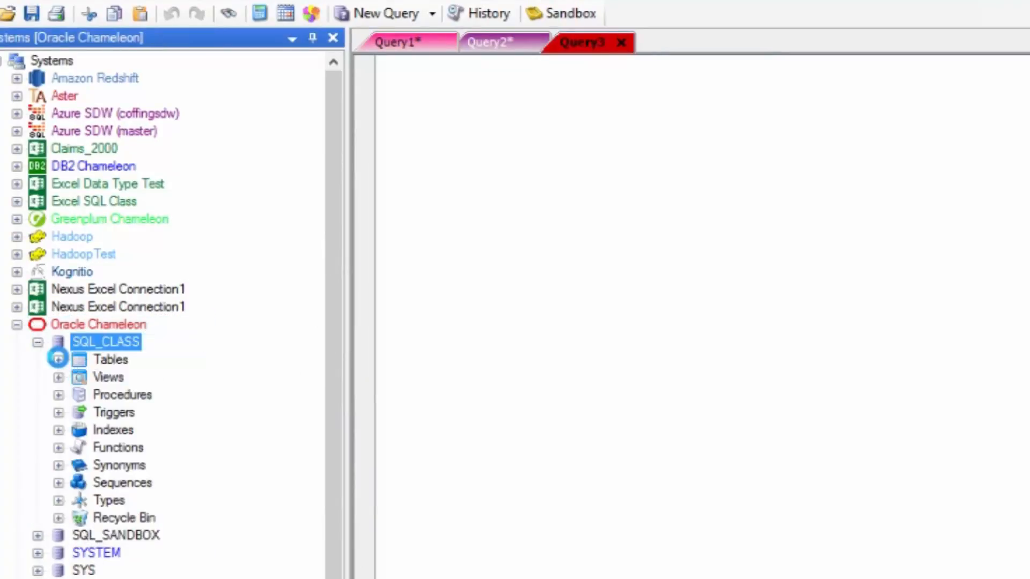
{"action": "right_click", "coordinate": [135, 395]}
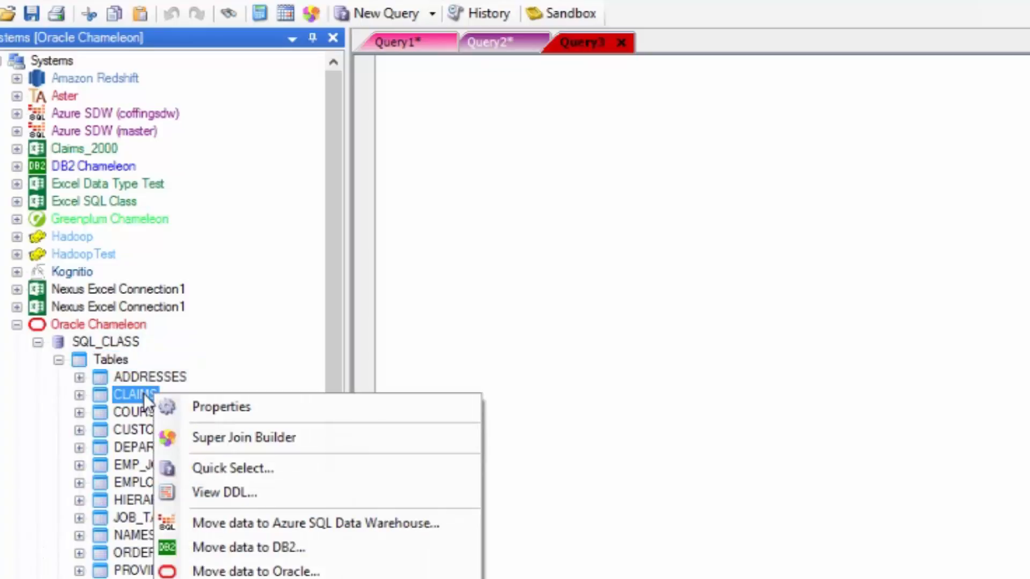
{"action": "mouse_move", "coordinate": [232, 469]}
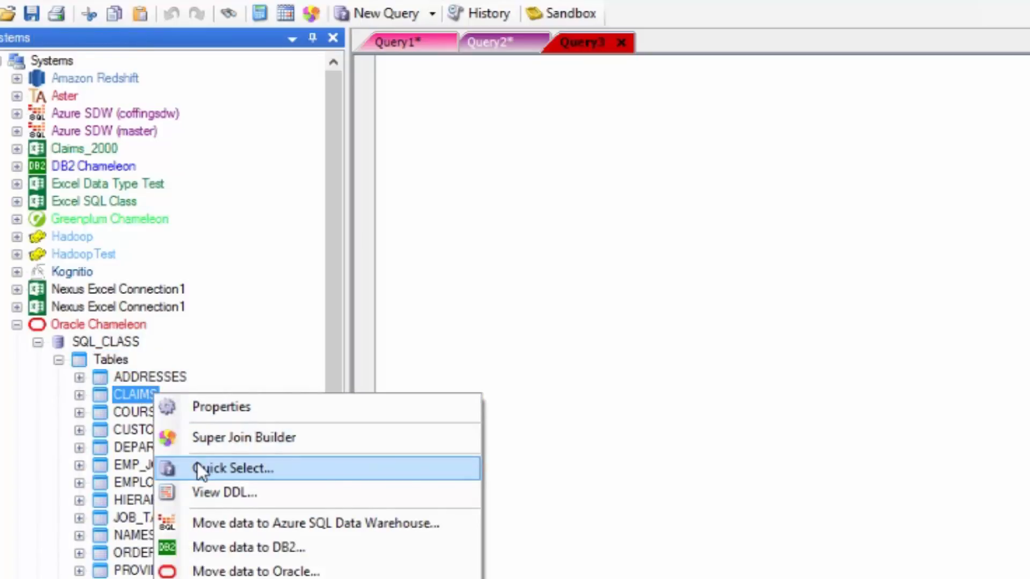
{"action": "left_click", "coordinate": [234, 469]}
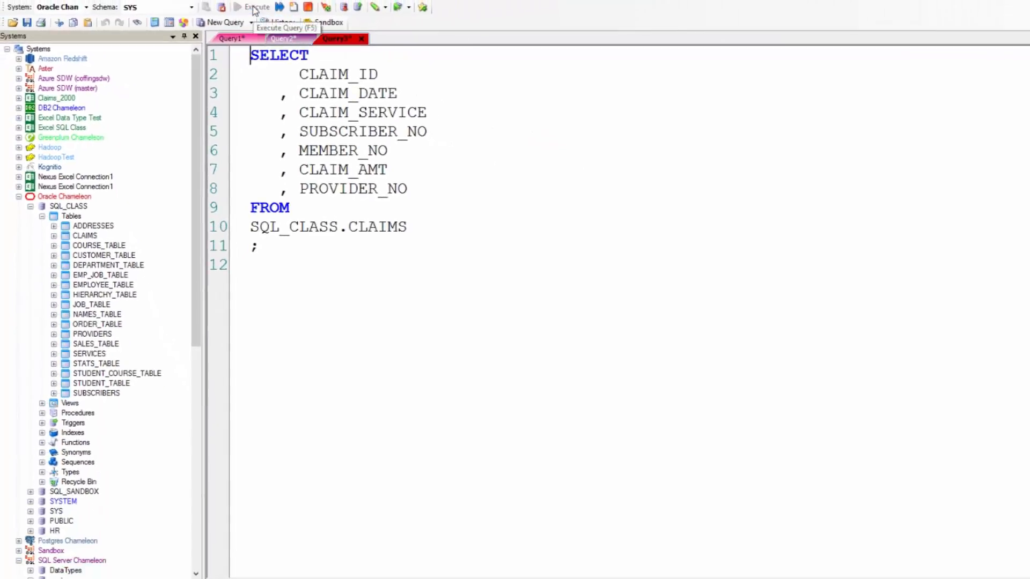
{"action": "left_click", "coordinate": [256, 7]}
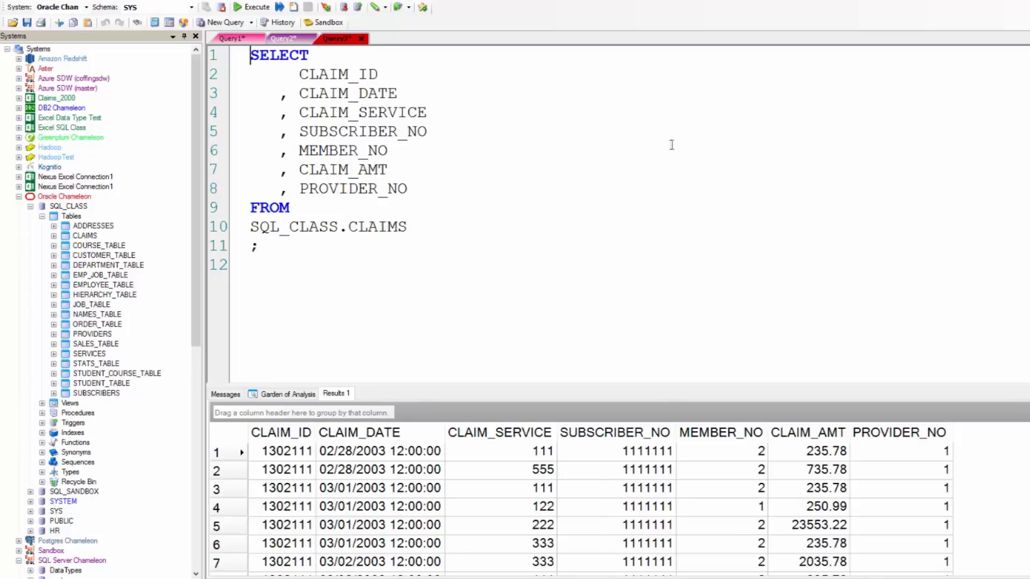
- Comment out the CLAIM_SERVICE and SUBSCRIBER_NO lines and rerun the claims query
{"action": "left_click_drag", "start_coordinate": [276, 113], "coordinate": [427, 131]}
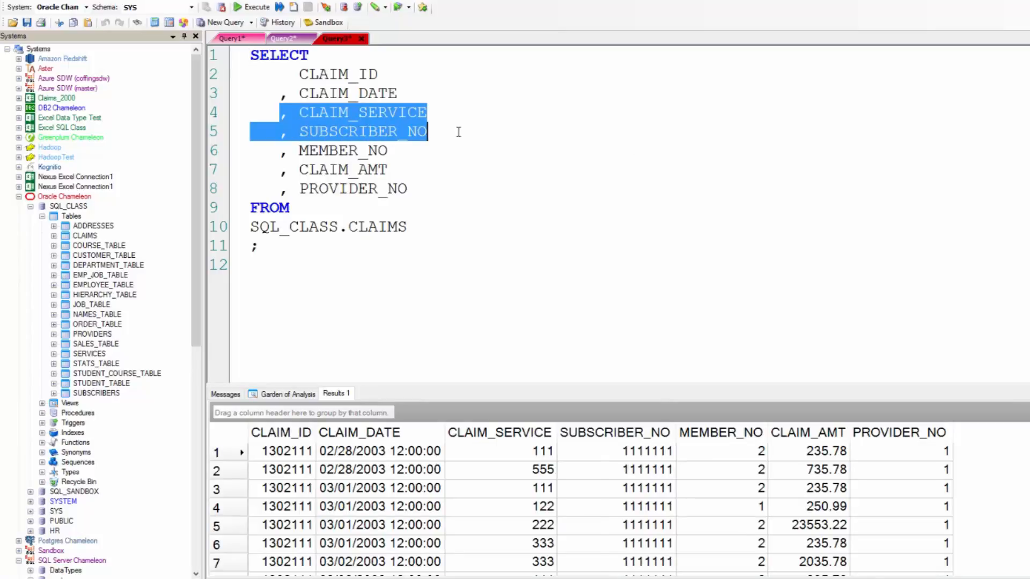
{"action": "left_click", "coordinate": [437, 14]}
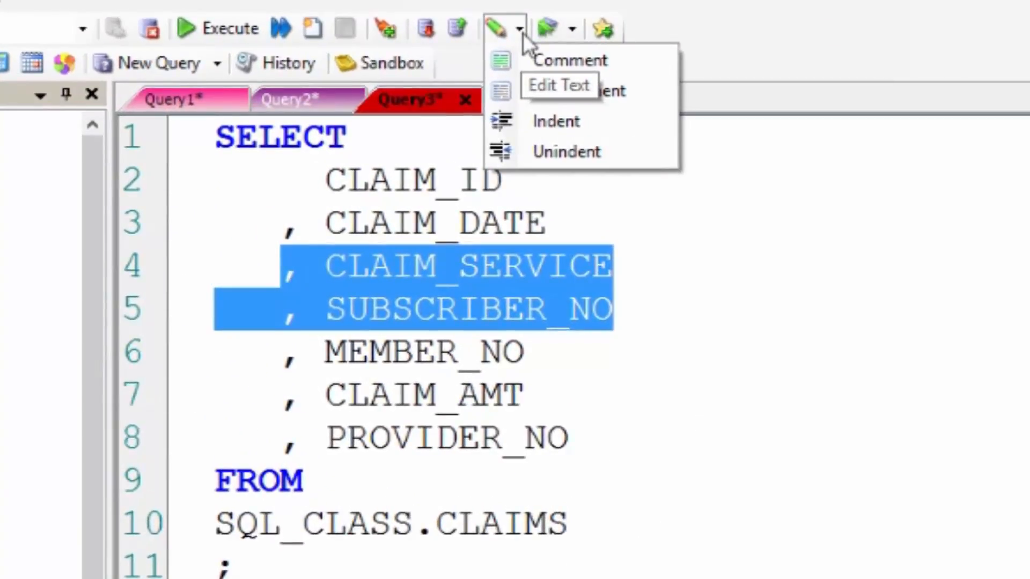
{"action": "left_click", "coordinate": [570, 60]}
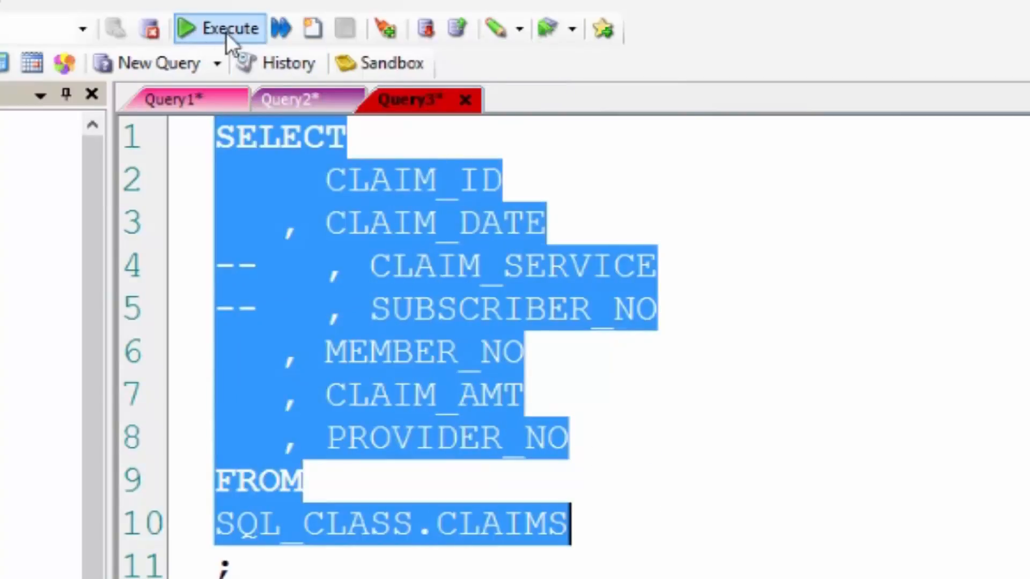
{"action": "left_click", "coordinate": [219, 28]}
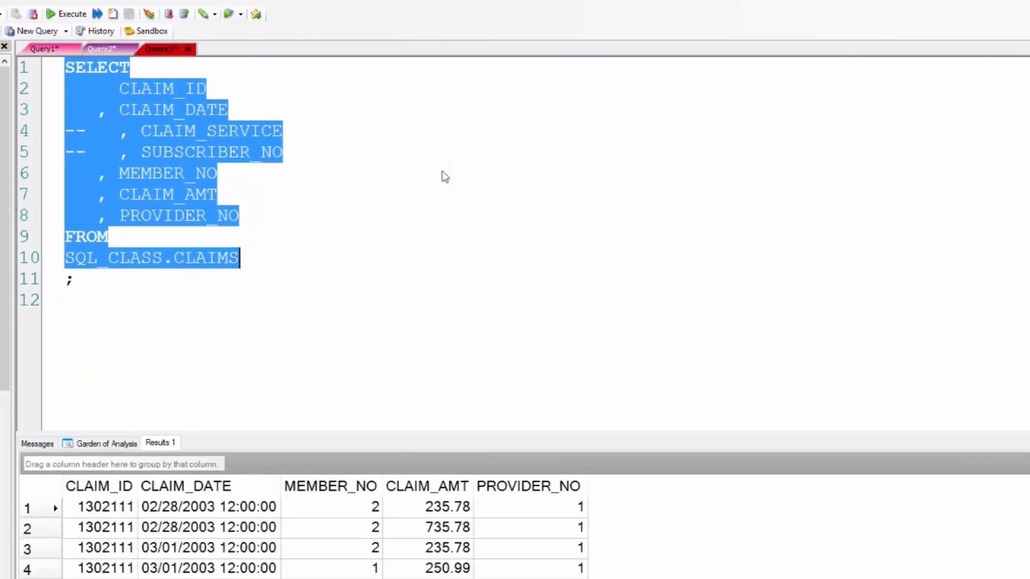
- Uncomment CLAIM_SERVICE and SUBSCRIBER_NO and rerun to show all seven columns
{"action": "left_click", "coordinate": [409, 257]}
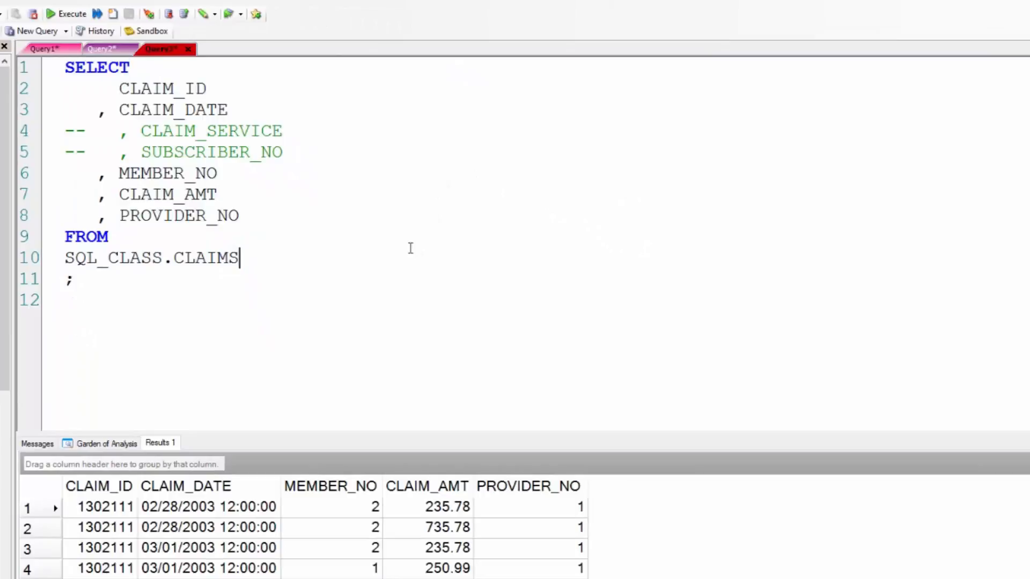
{"action": "mouse_move", "coordinate": [182, 131]}
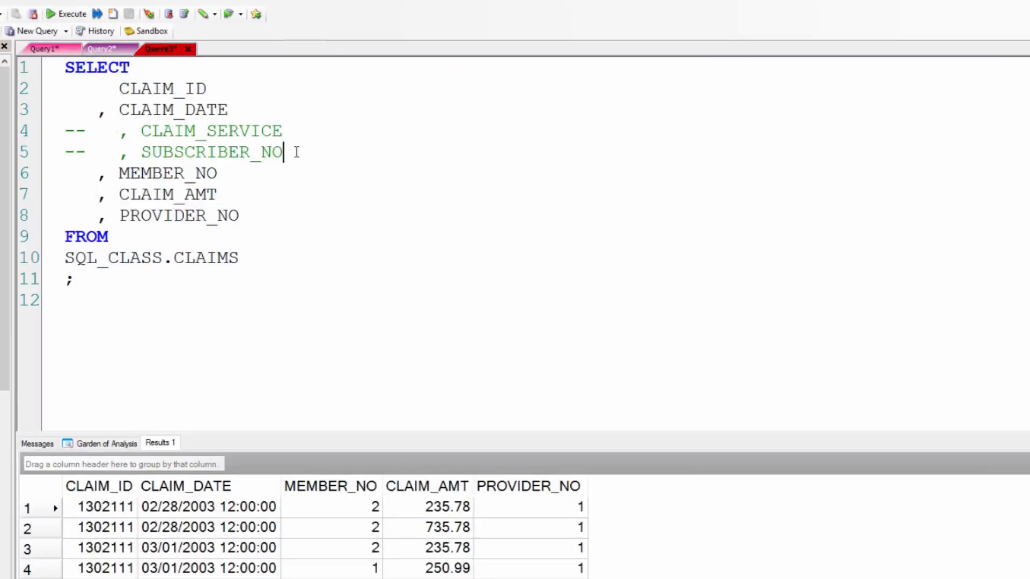
{"action": "left_click", "coordinate": [214, 13]}
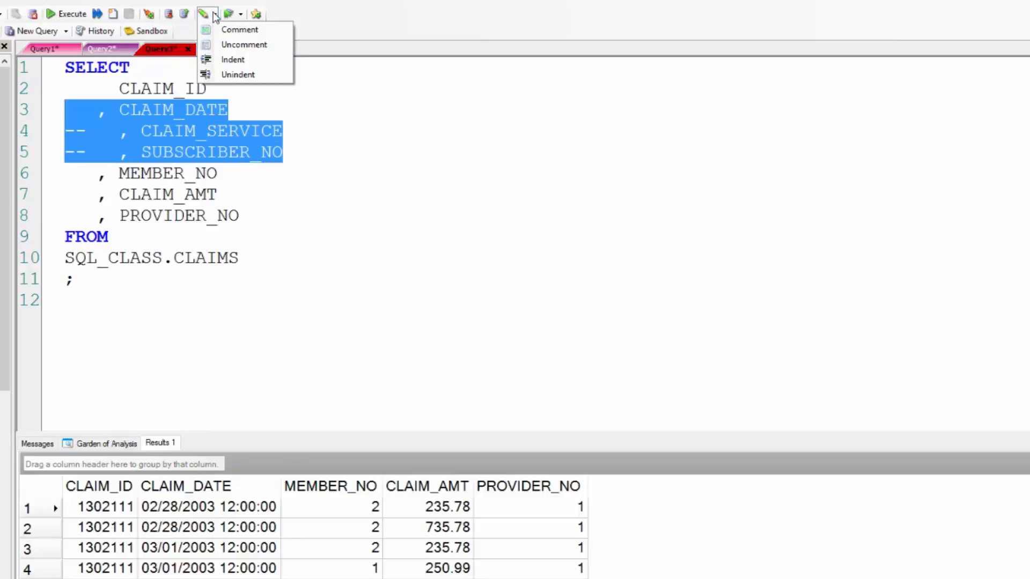
{"action": "left_click", "coordinate": [244, 45]}
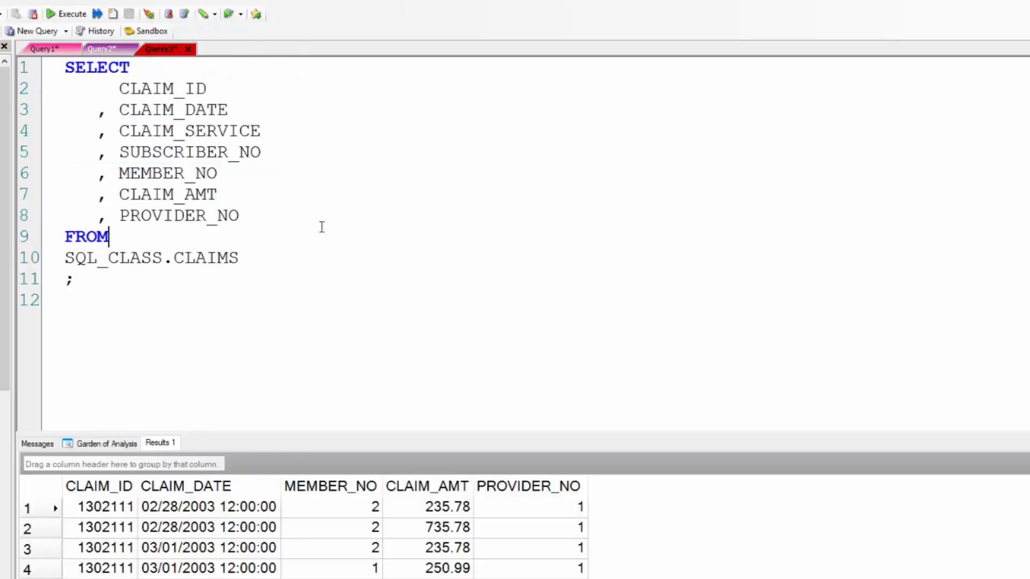
{"action": "left_click", "coordinate": [71, 13]}
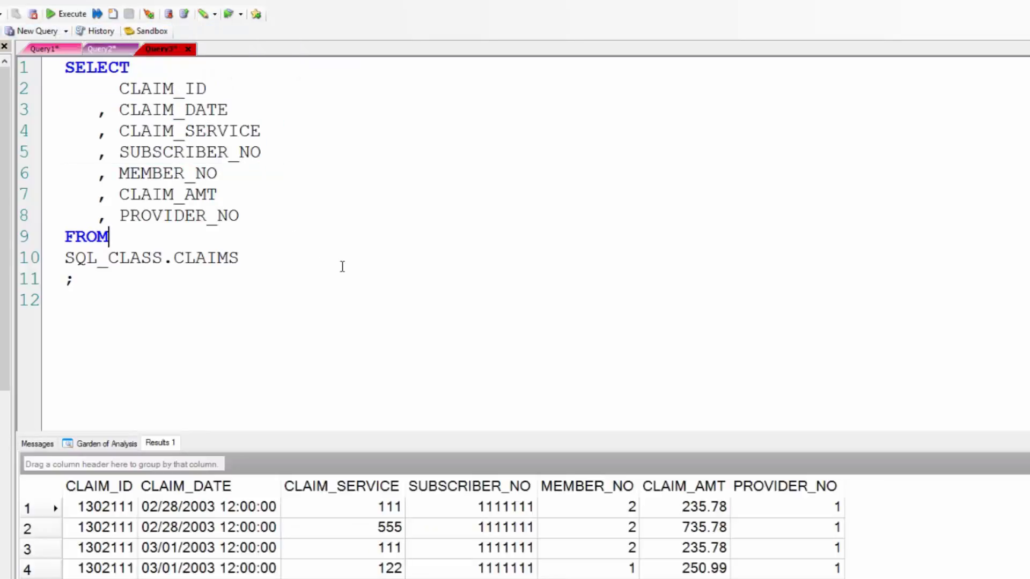